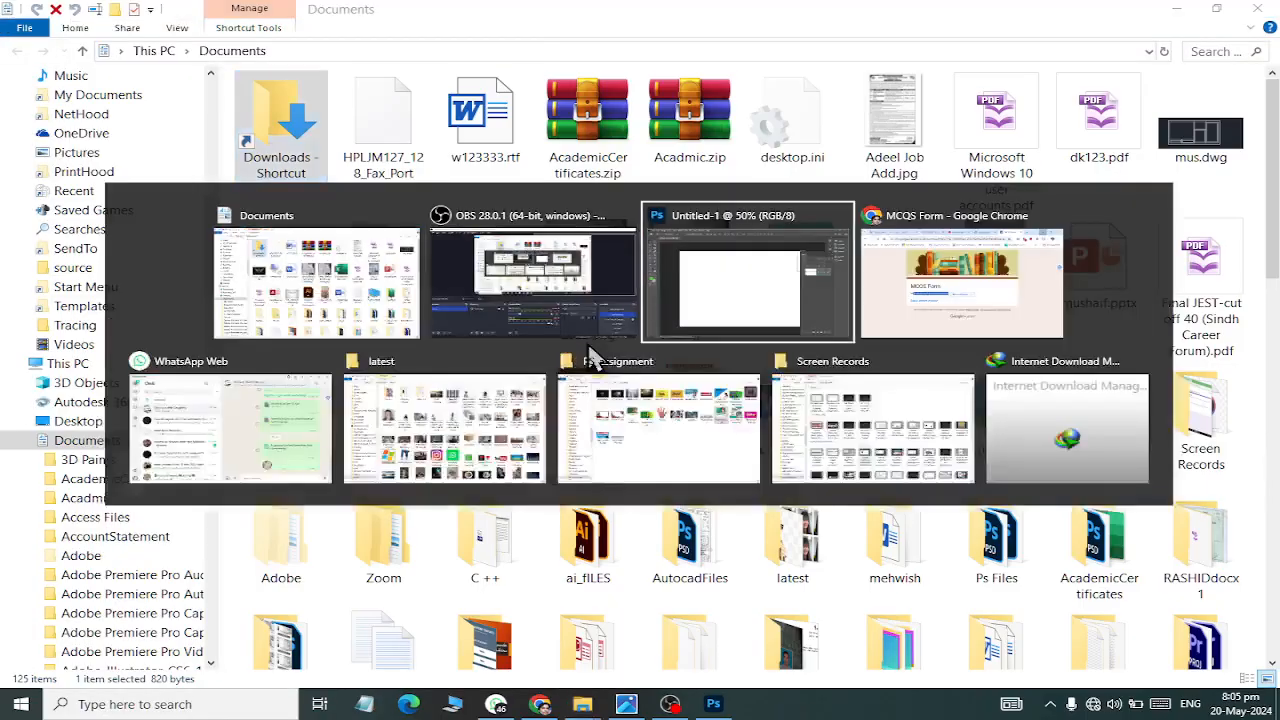
Return to the Documents window and open the latest images folder
click(746, 270)
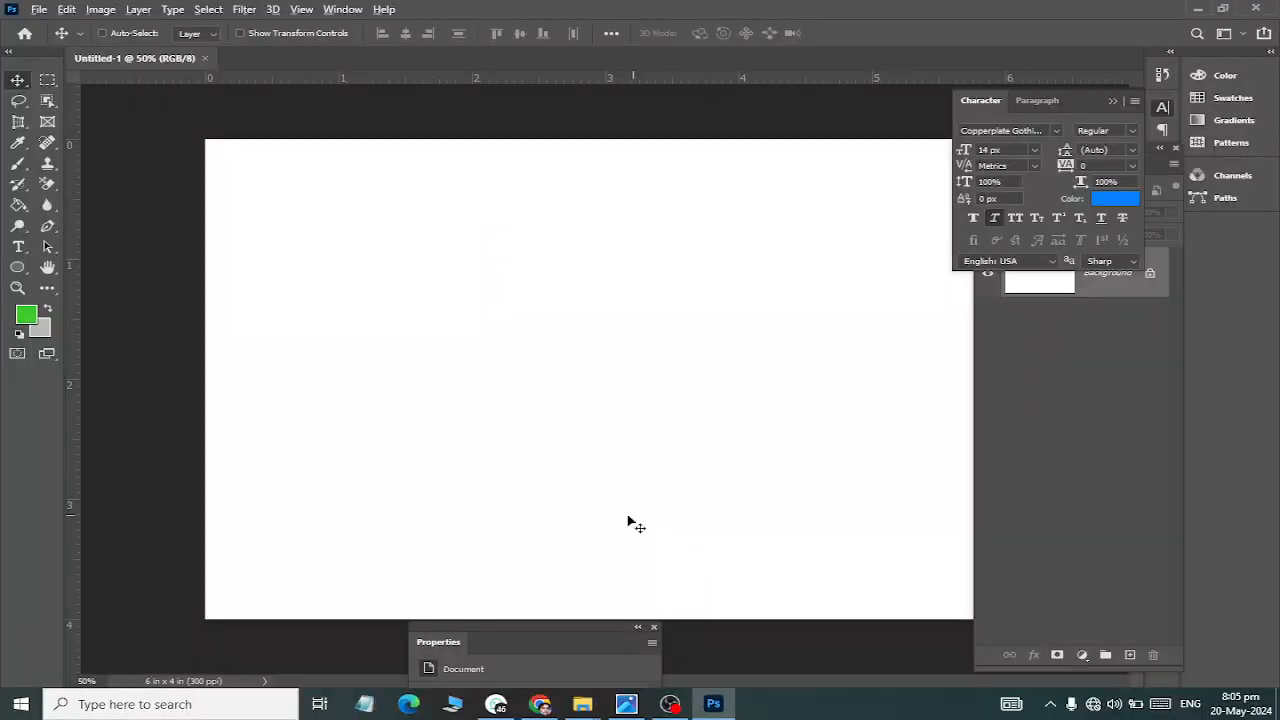
mouse_move(560, 390)
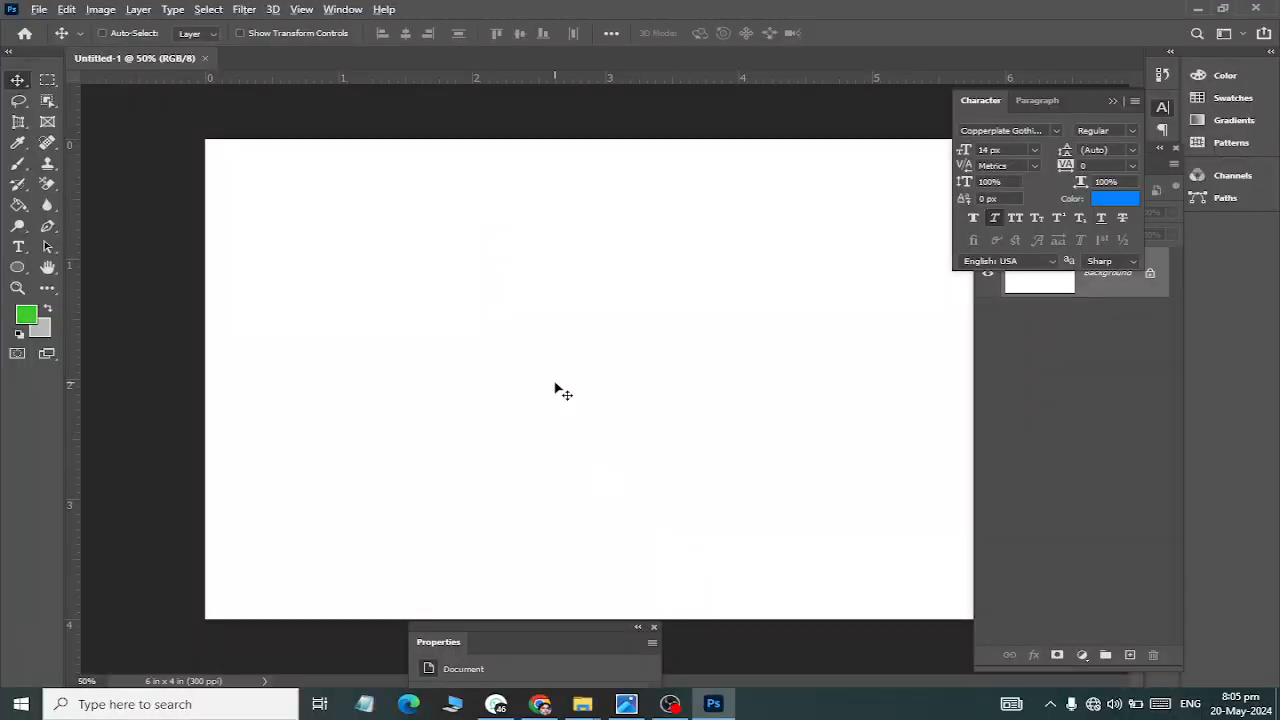
mouse_move(557, 385)
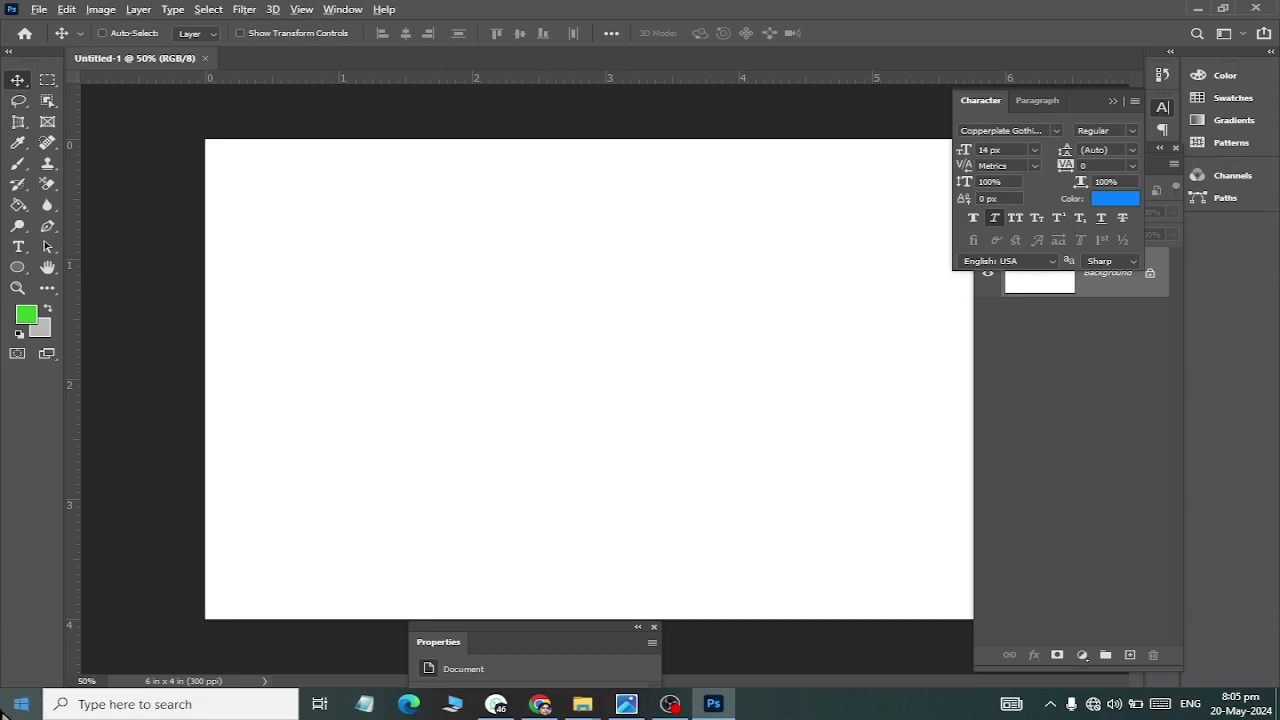
click(16, 704)
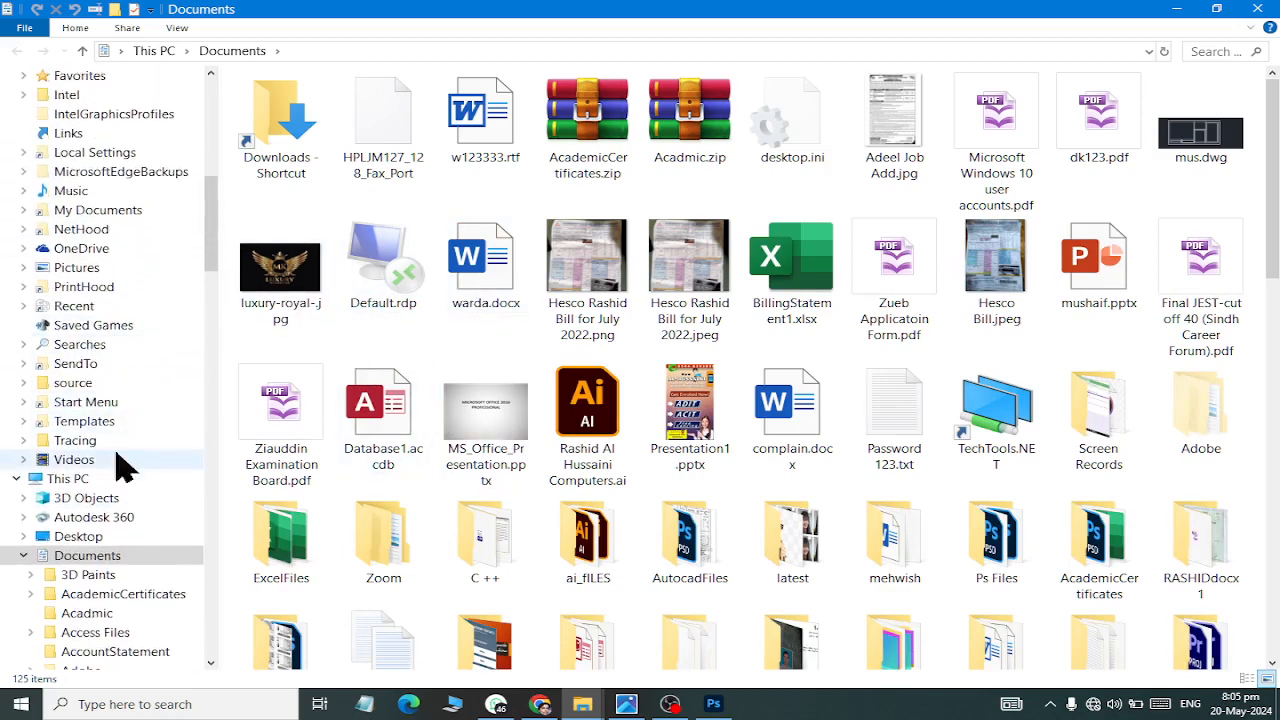
click(485, 255)
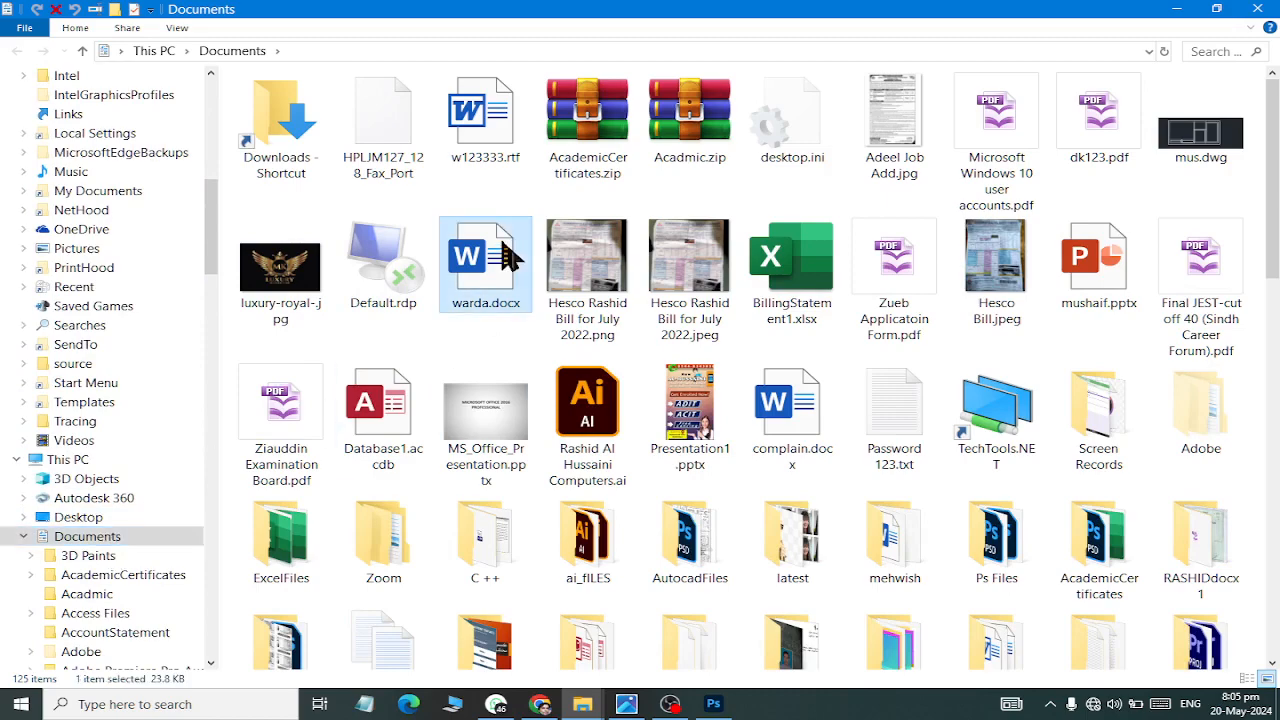
double_click(792, 536)
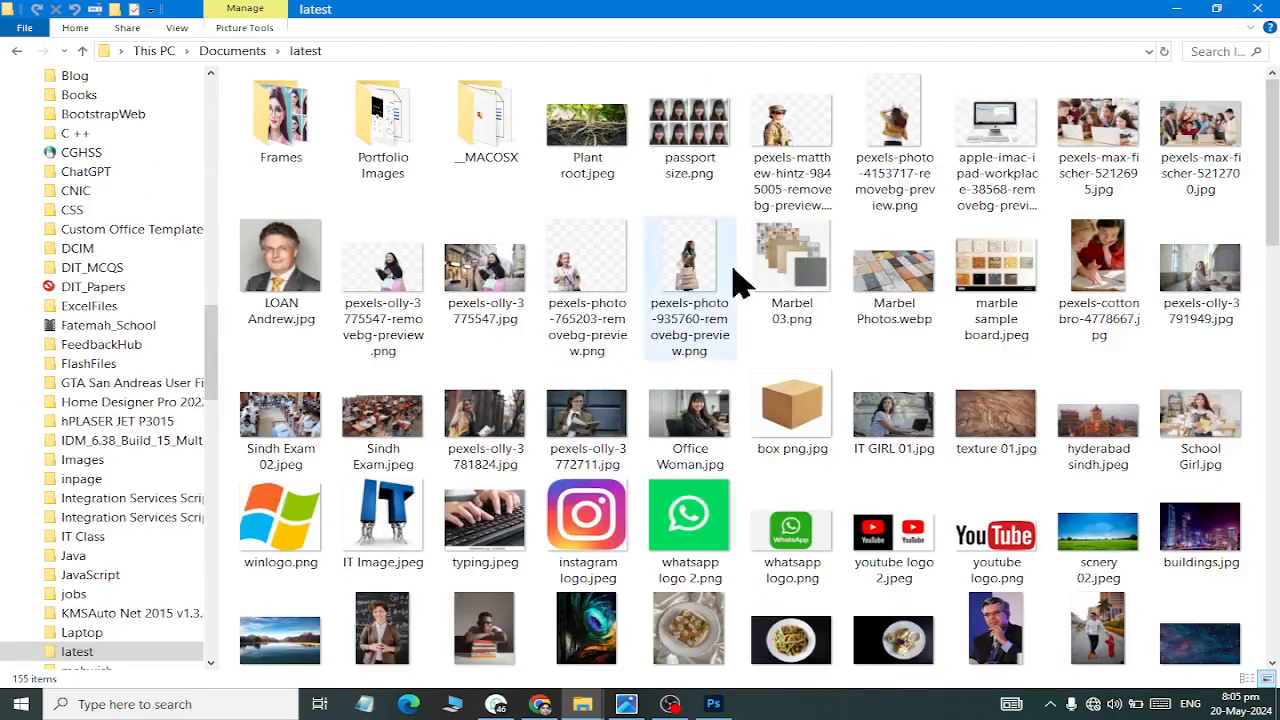
Select the eight portrait PNGs in the latest folder
scroll(down, 3)
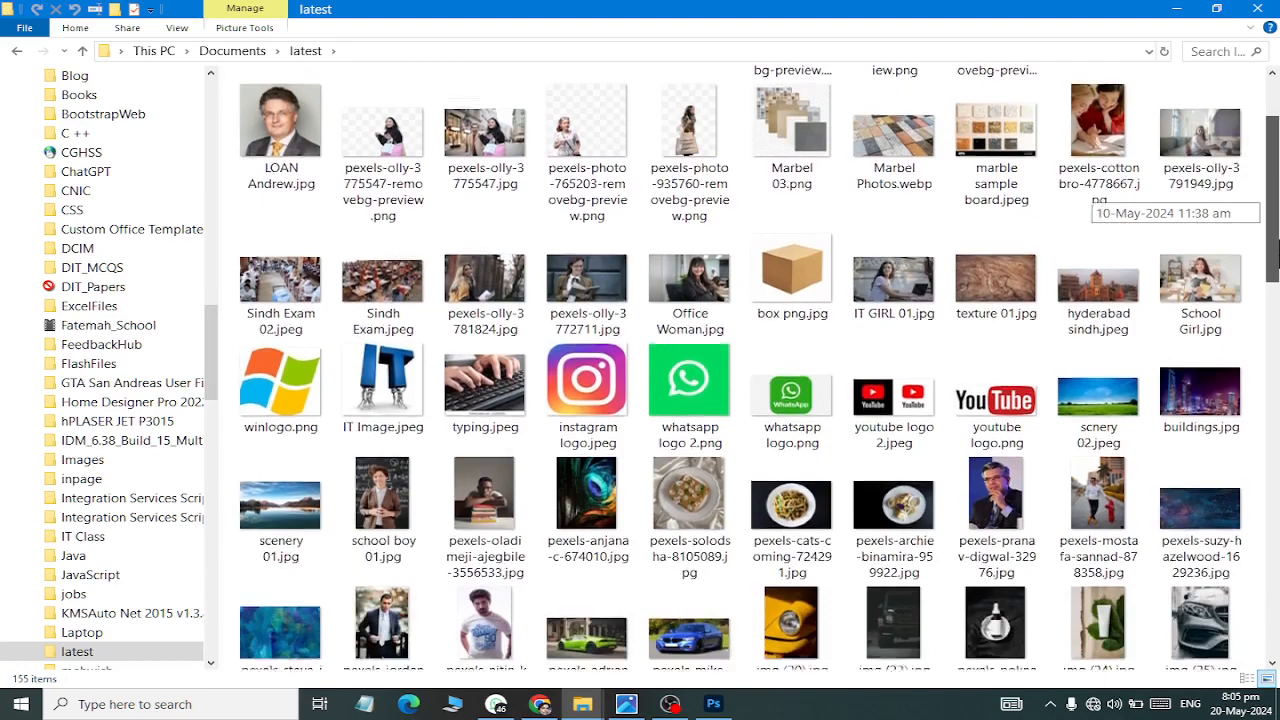
scroll(down, 3)
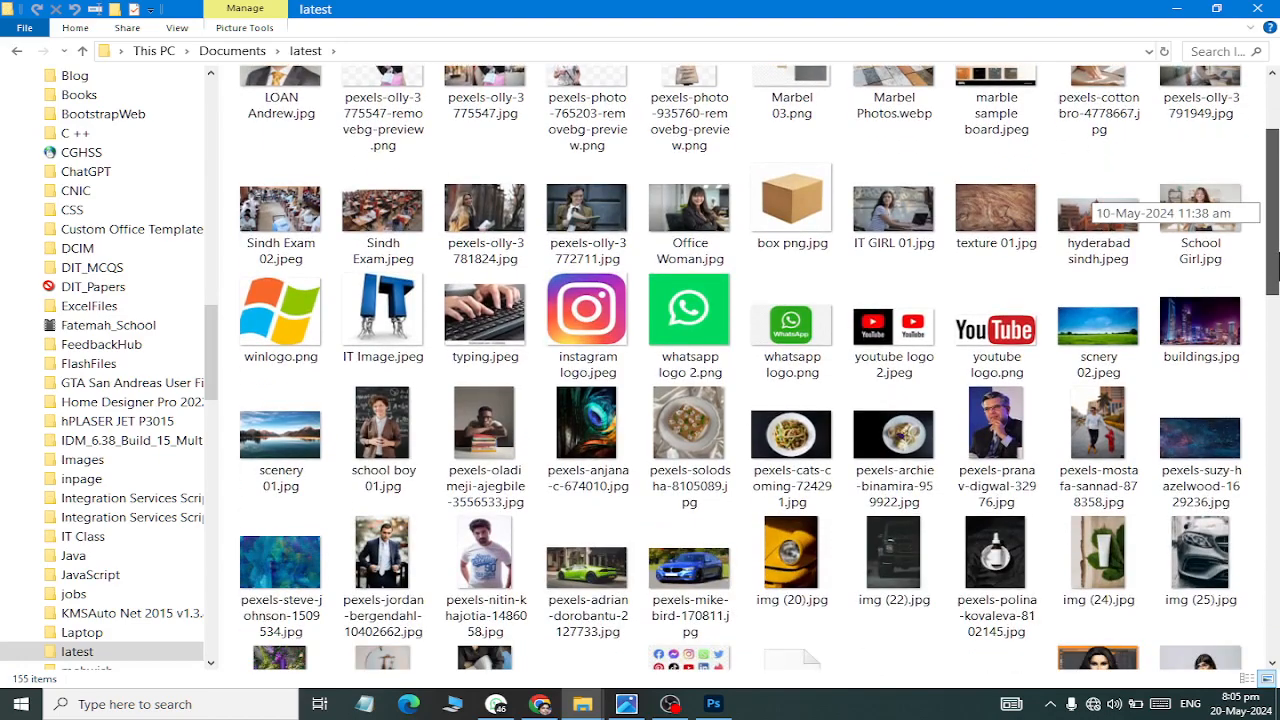
scroll(down, 3)
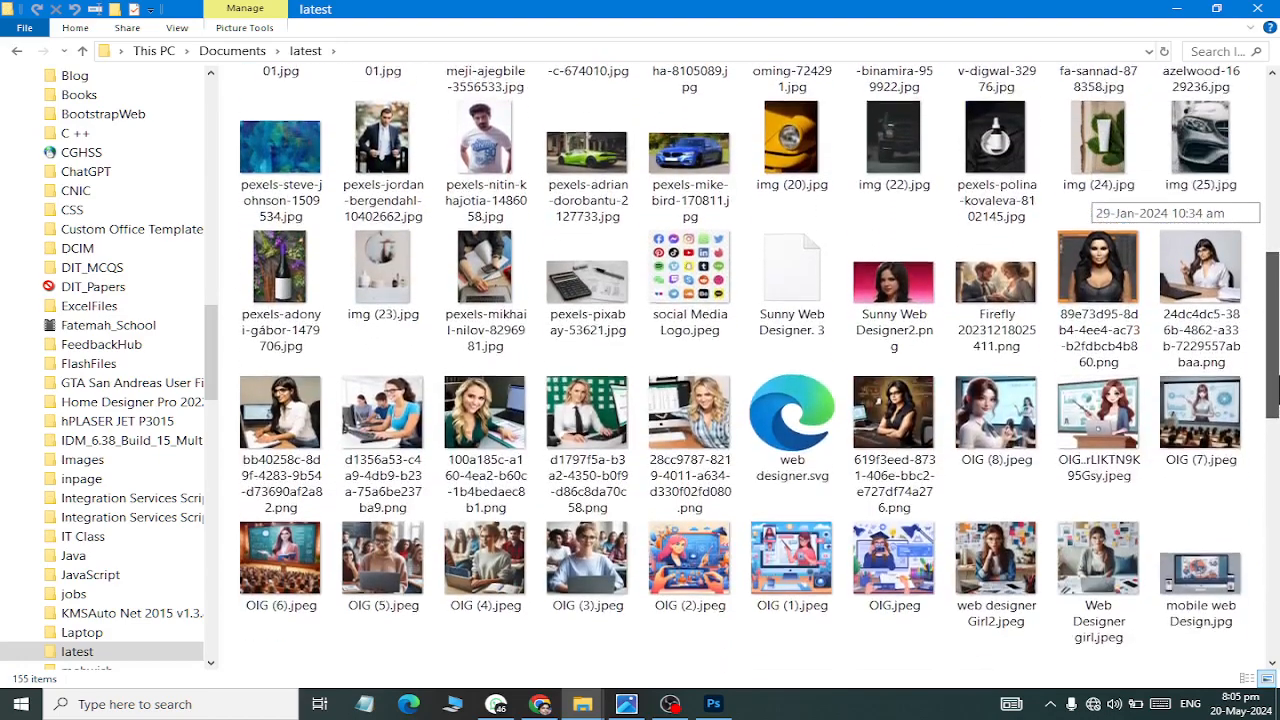
scroll(down, 3)
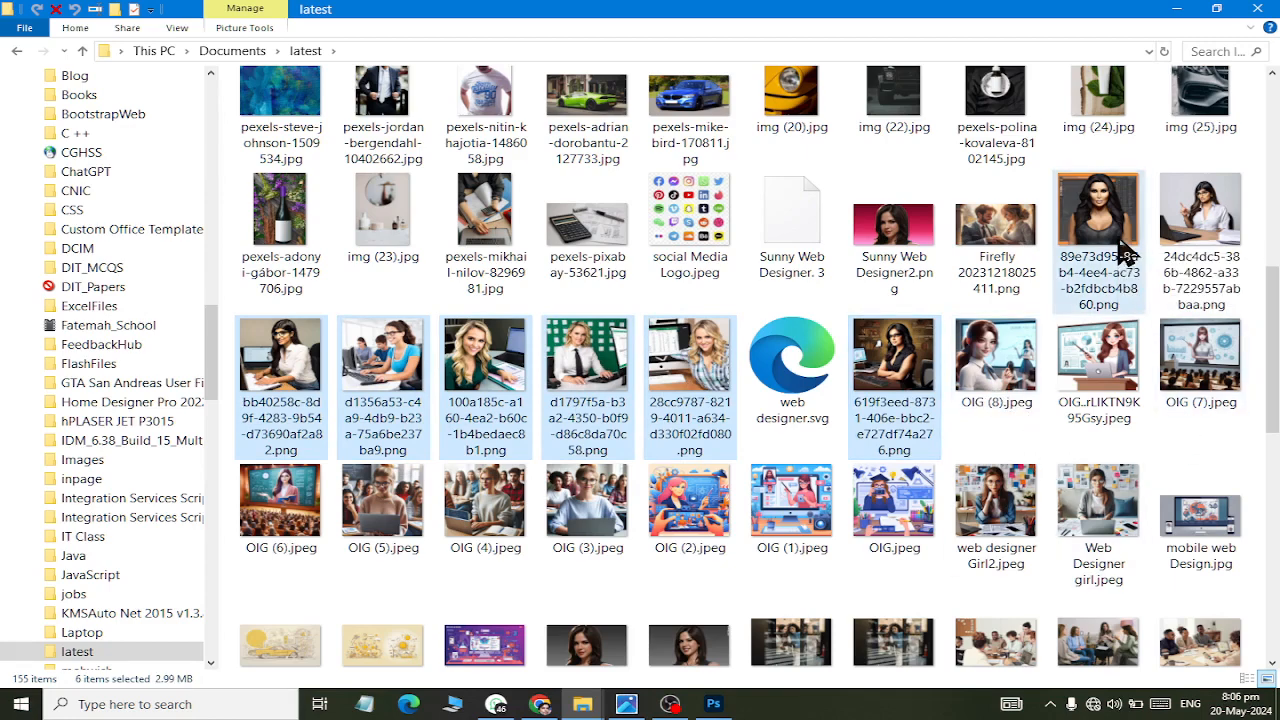
click(1200, 210)
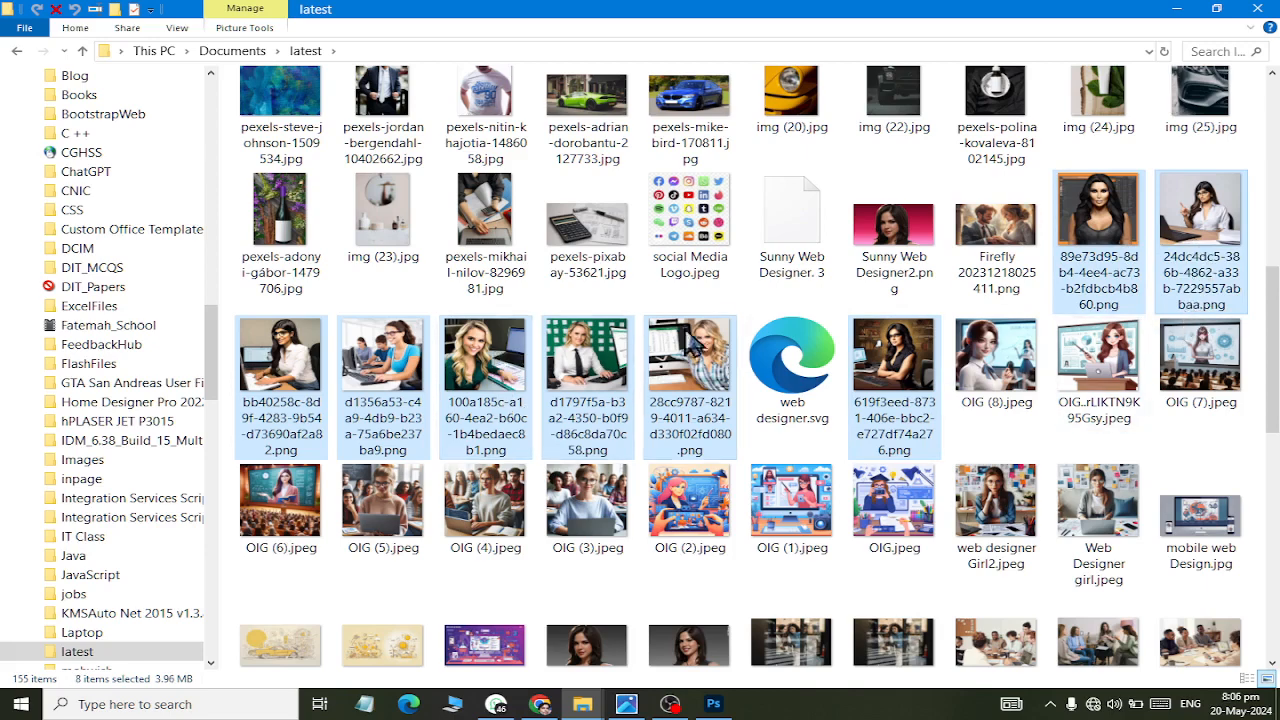
mouse_move(1046, 342)
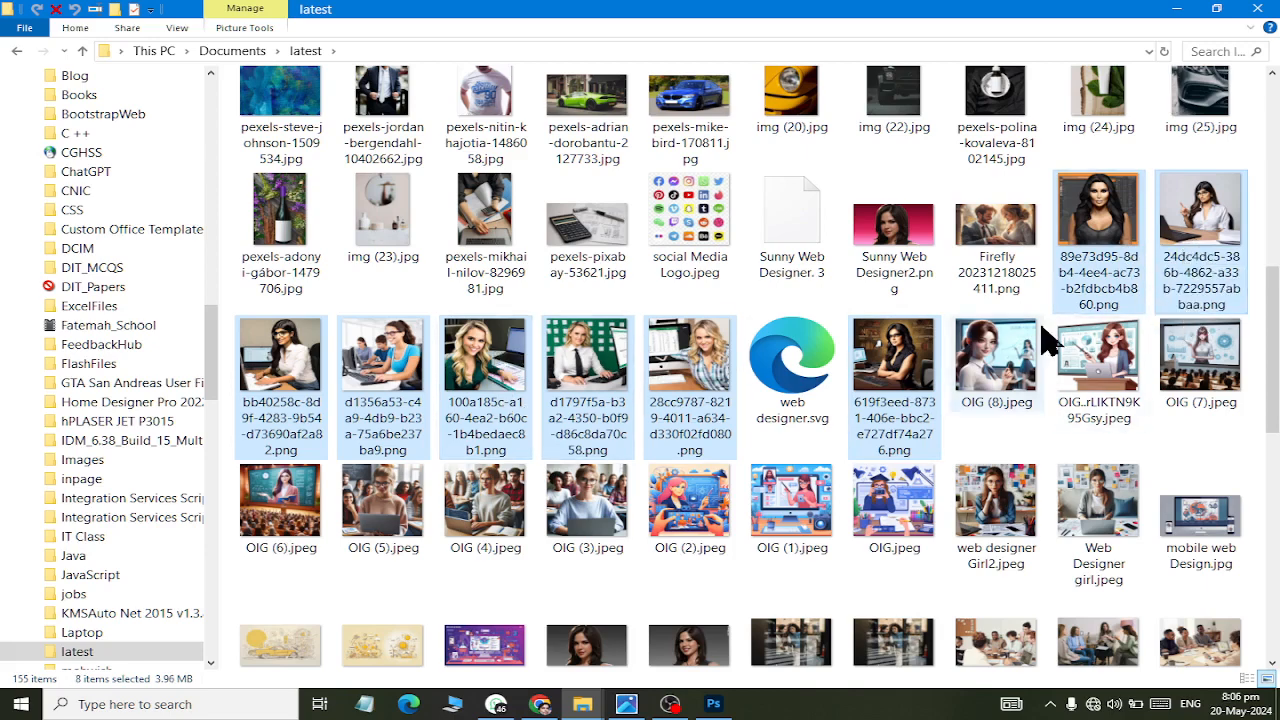
scroll(up, 3)
text(cont)
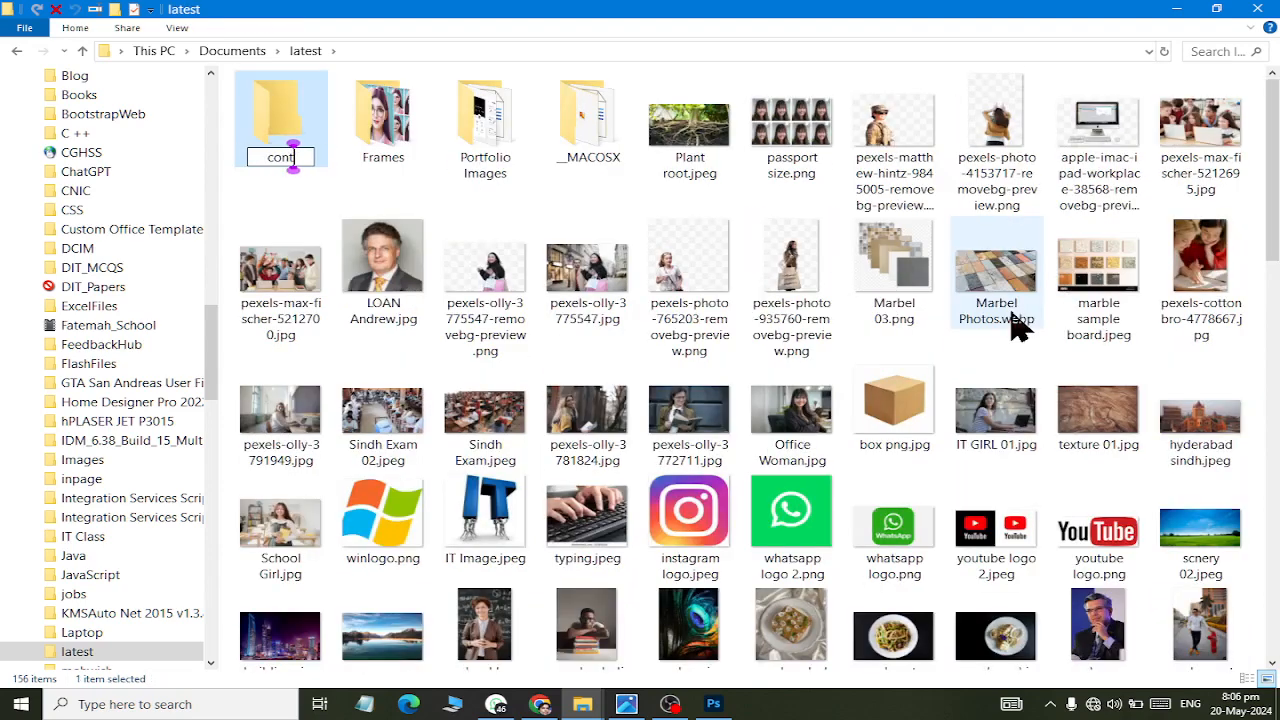
Name the new folder 'contact sheet' and open it
text(act sheet)
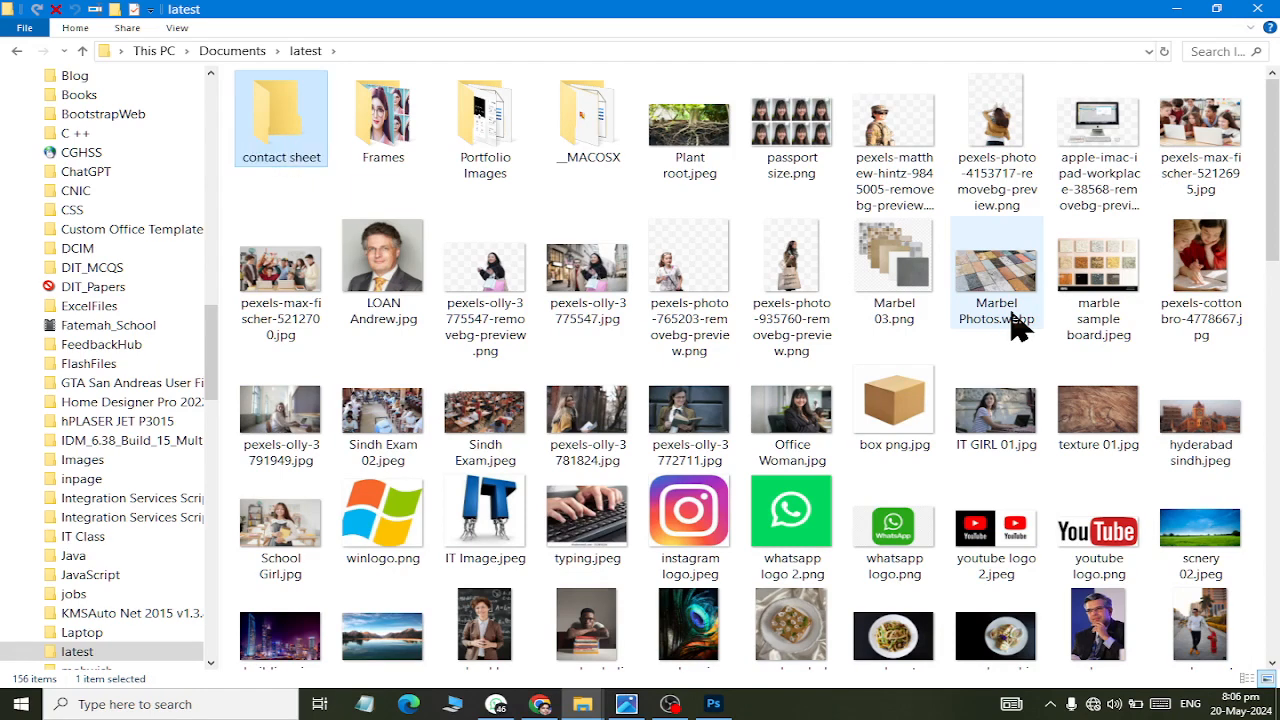
double_click(281, 118)
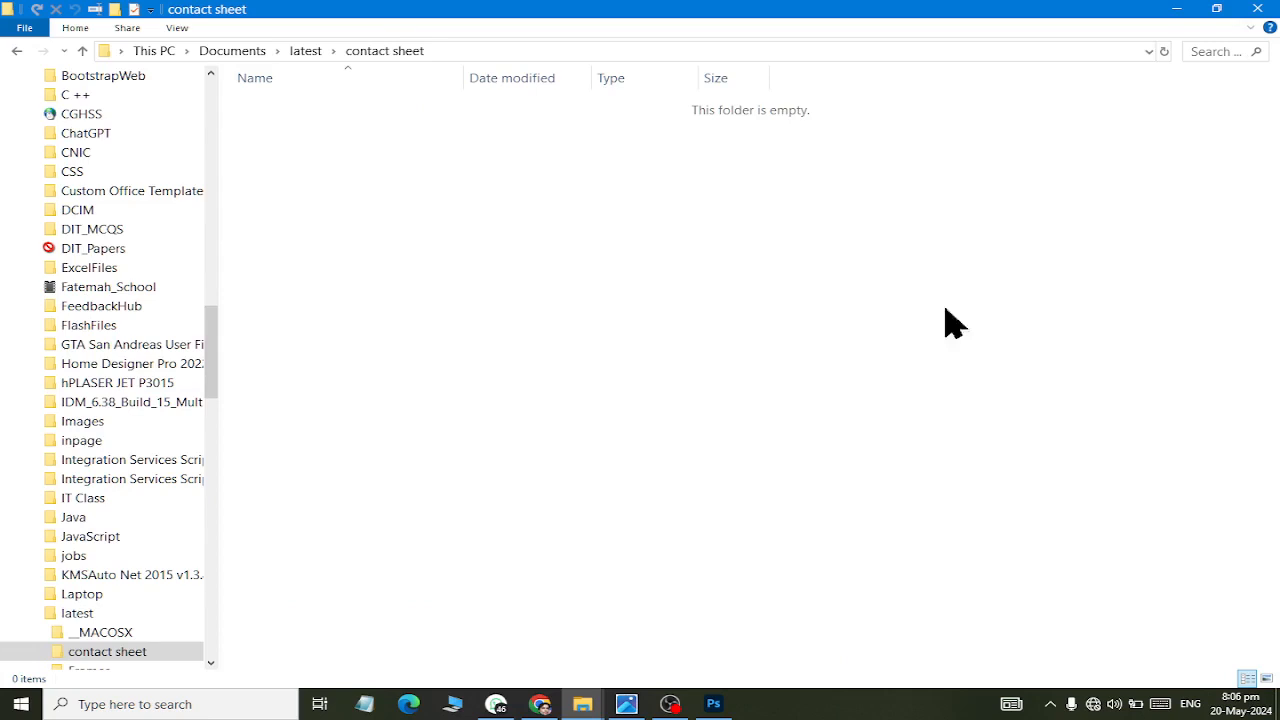
mouse_move(488, 349)
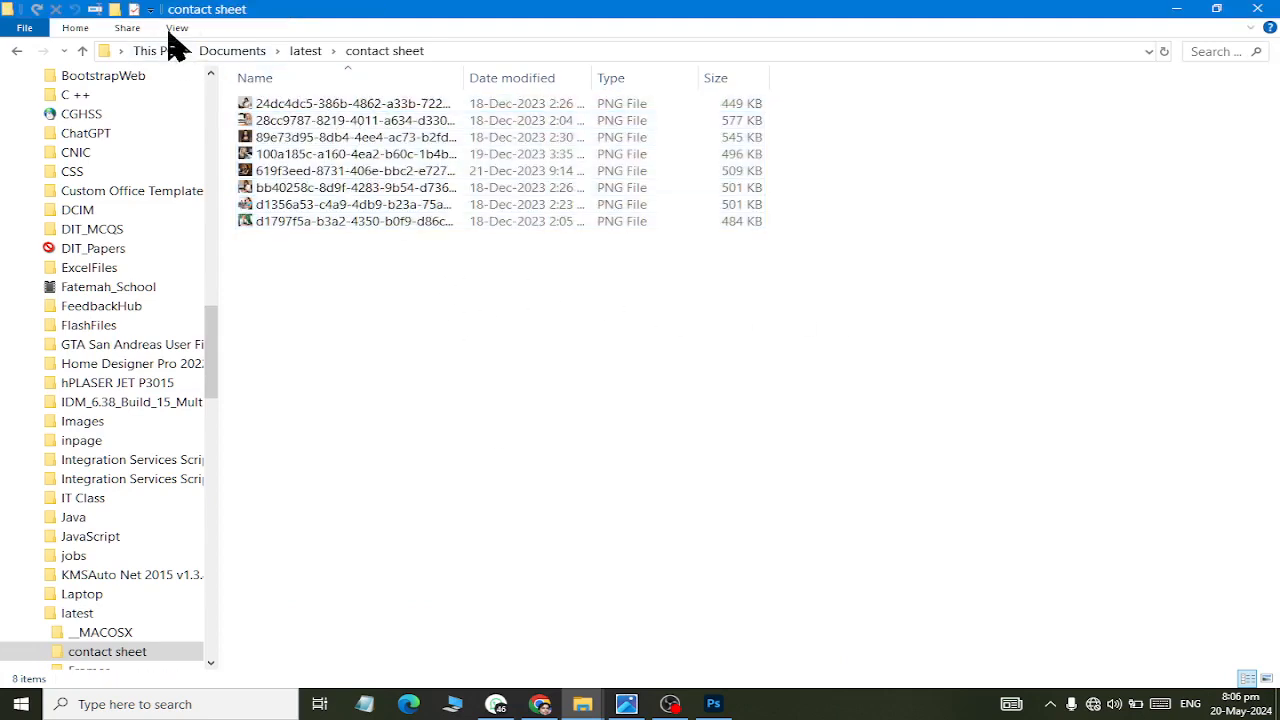
In Large icons view, rename portraits to names like Kardishan and Emily, then return to Photoshop
click(1246, 678)
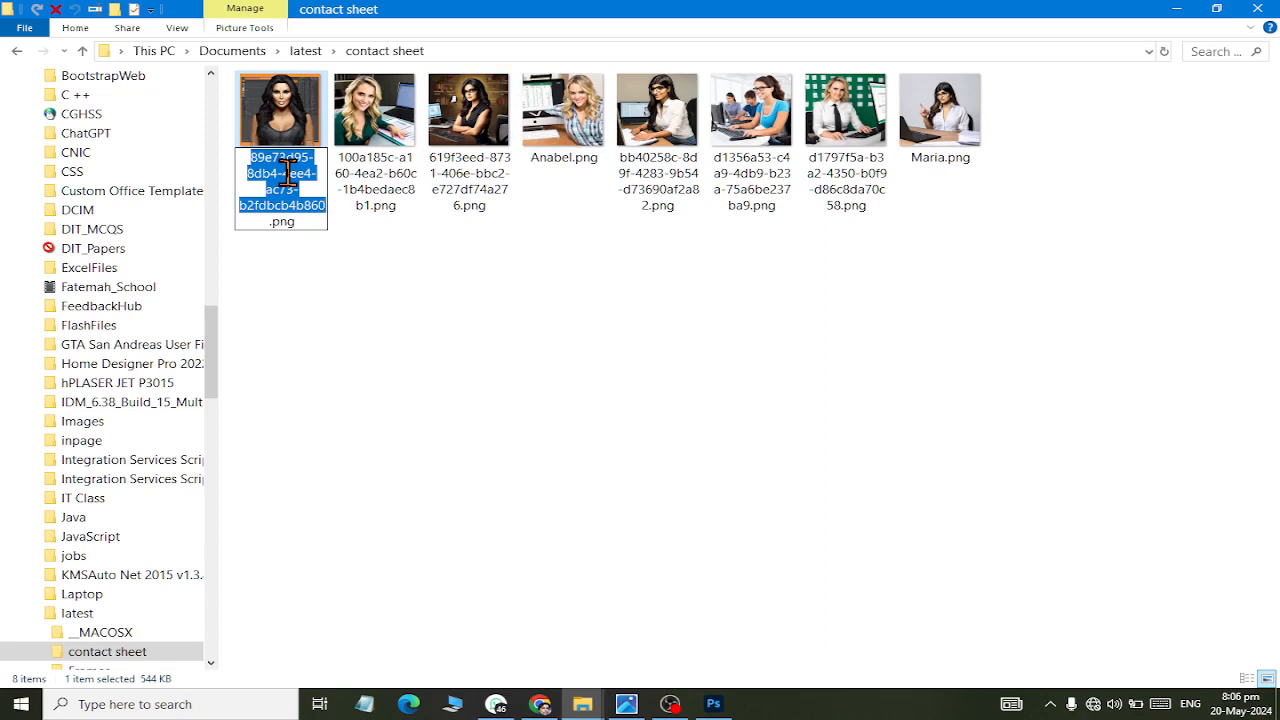
text(Kardishan.png)
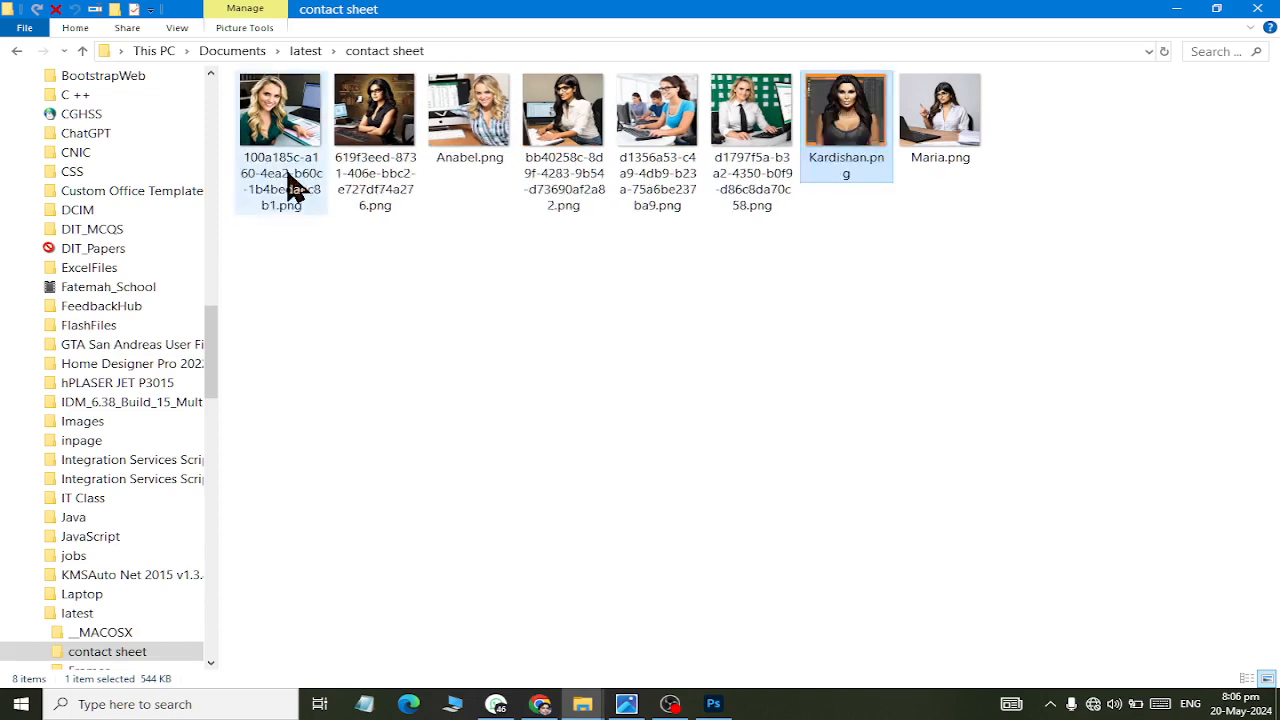
click(281, 108)
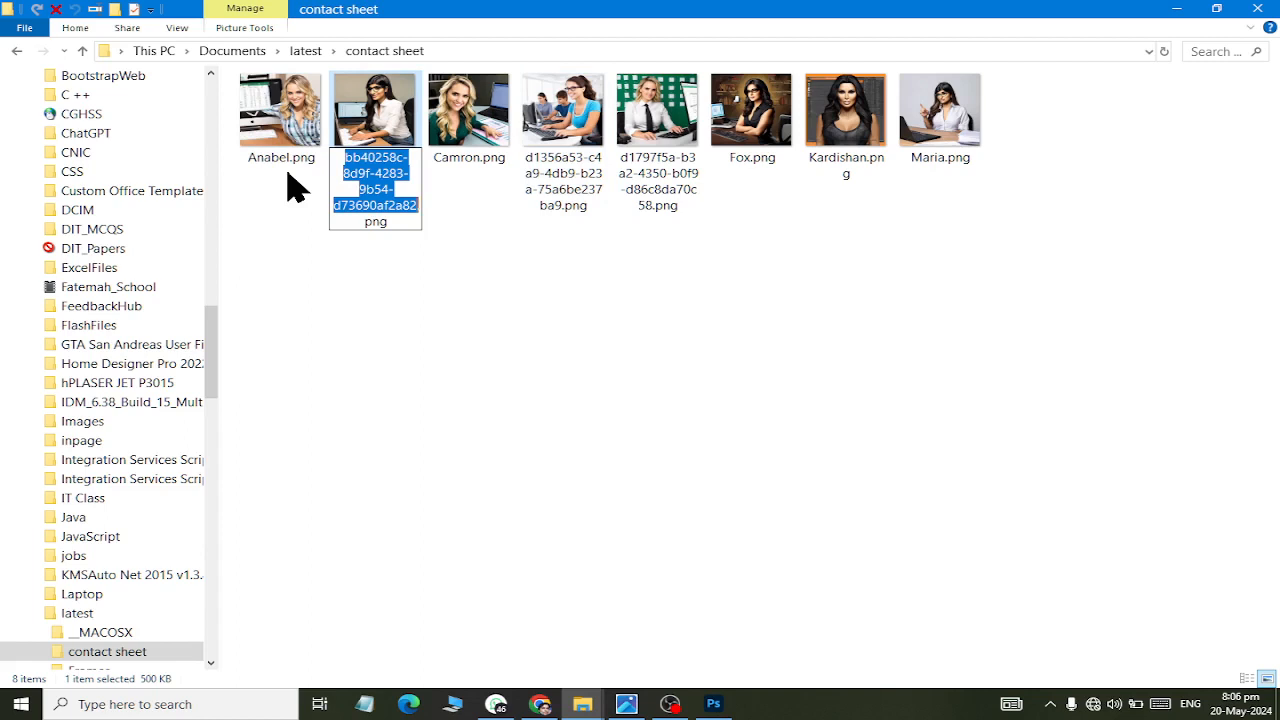
text(Emily.png)
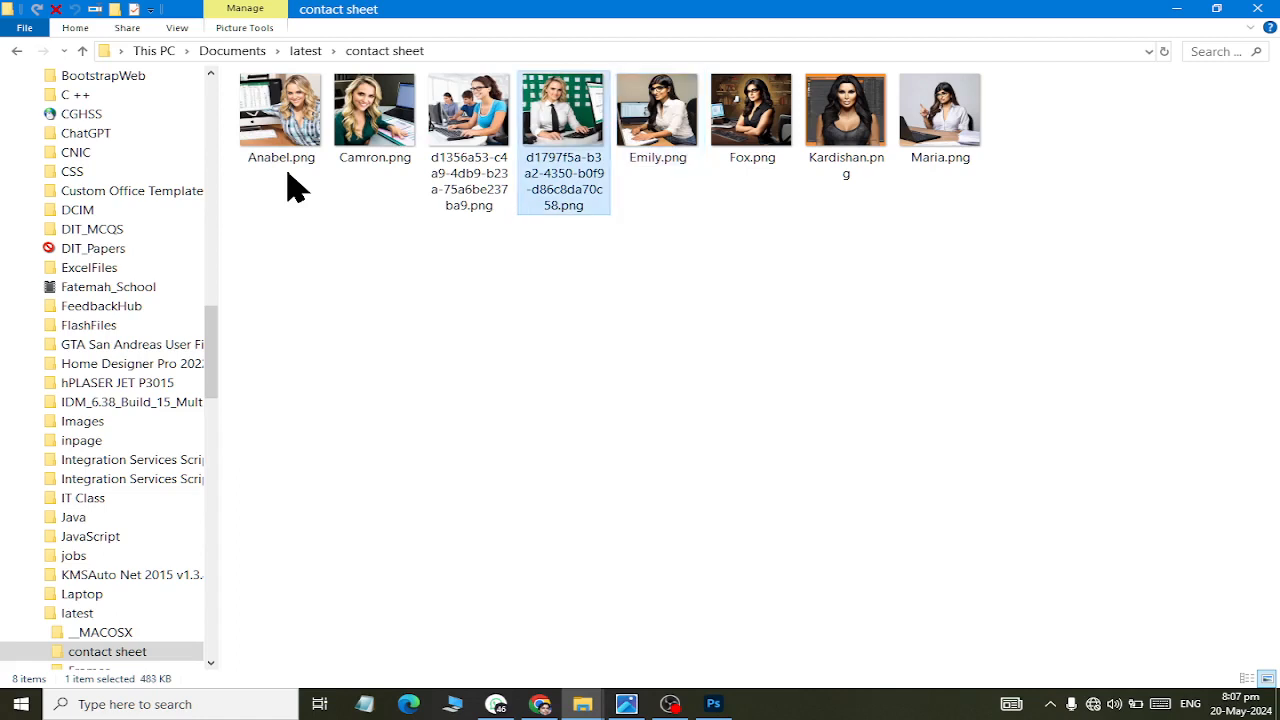
click(469, 110)
text(Alizbith)
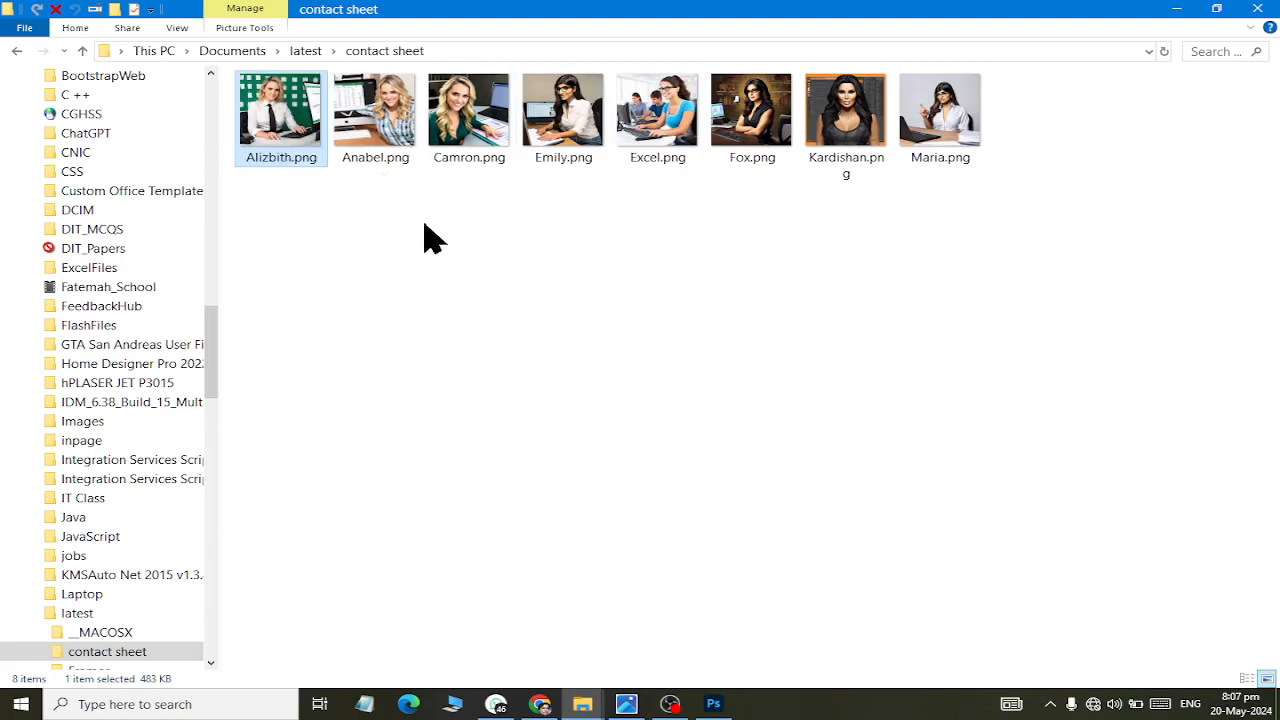
click(713, 704)
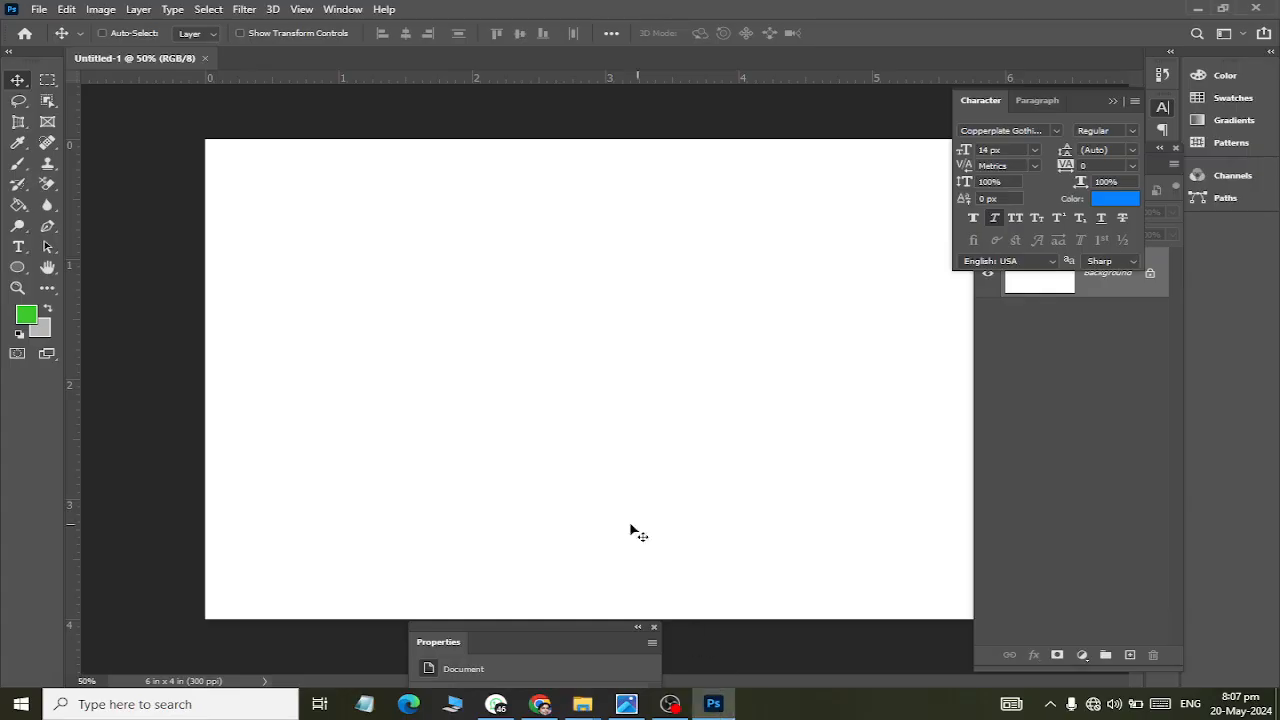
Start Contact Sheet II with Files as the image source and browse for images
click(39, 9)
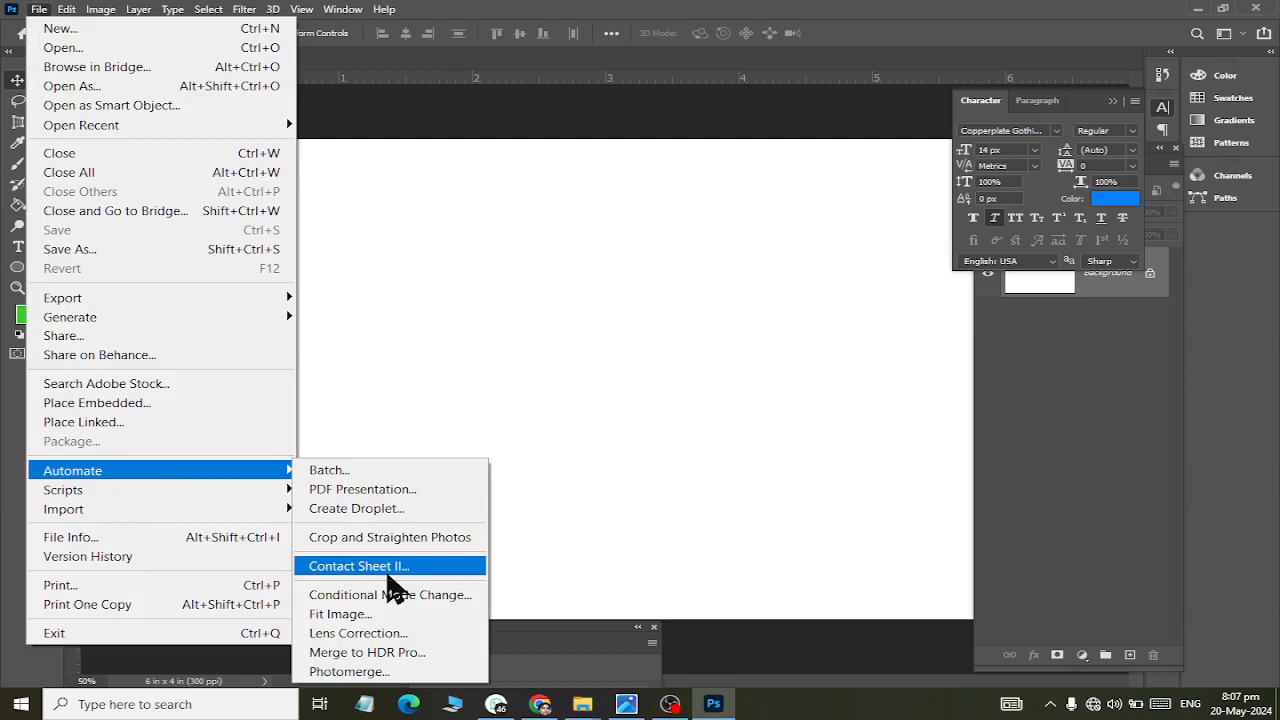
click(357, 565)
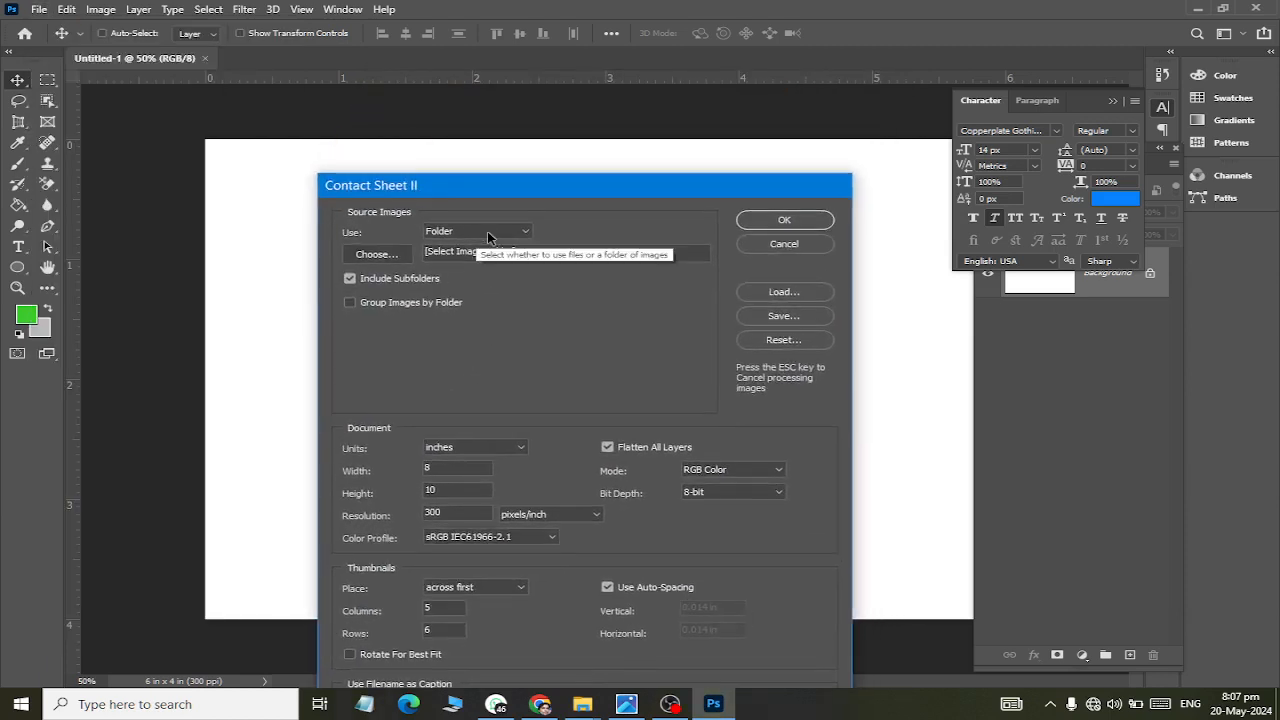
click(477, 231)
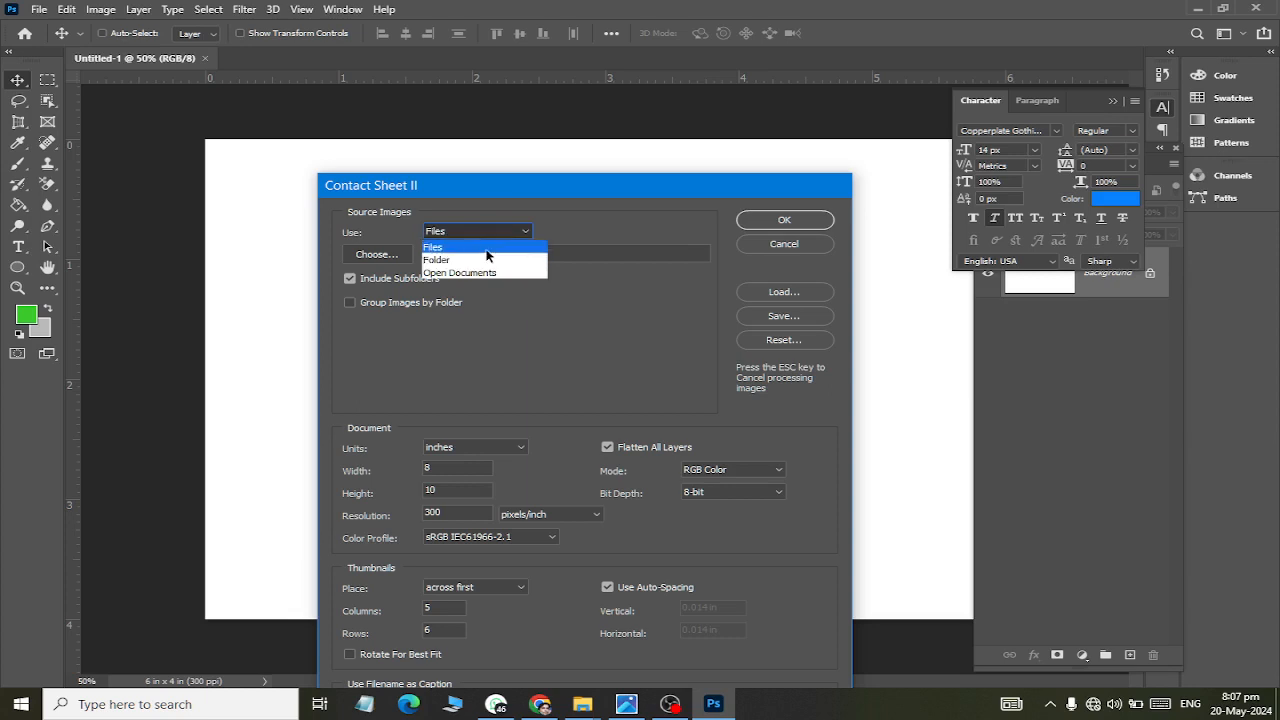
click(432, 247)
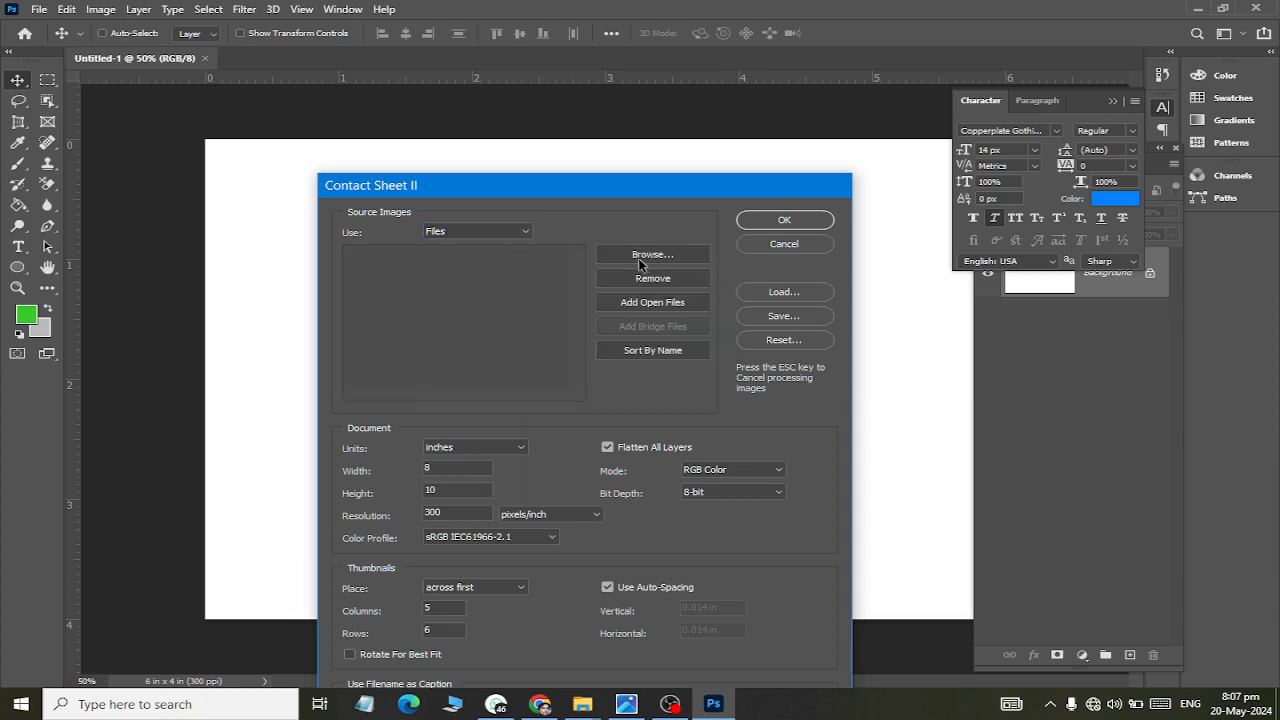
click(652, 253)
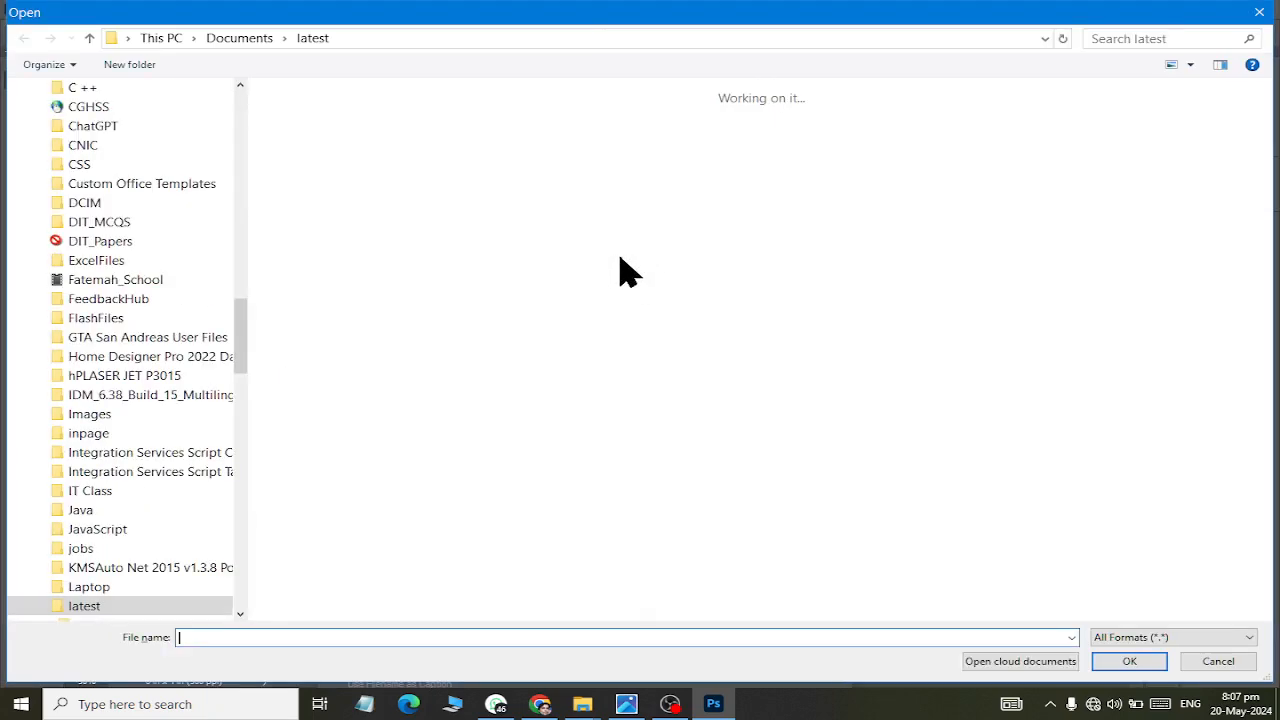
mouse_move(805, 285)
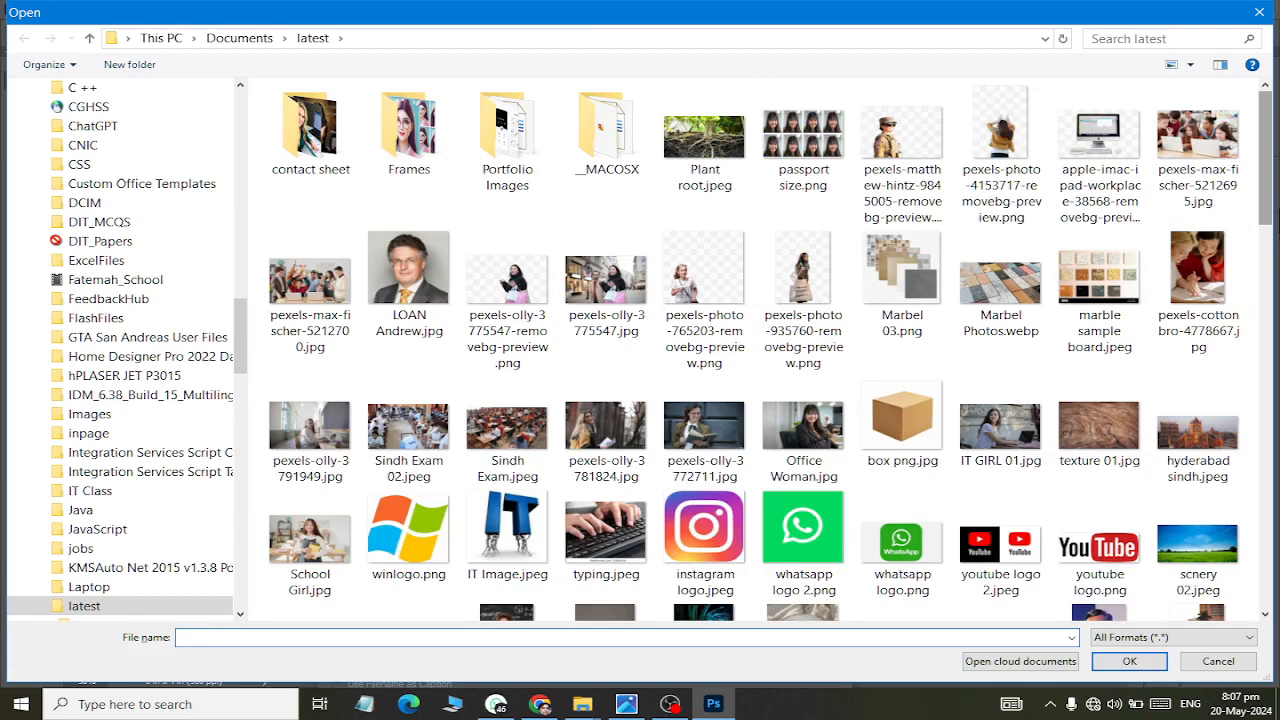
Add pexels-pranav-digwal-32976.jpg and a second photo to the sources, then remove both
scroll(down, 3)
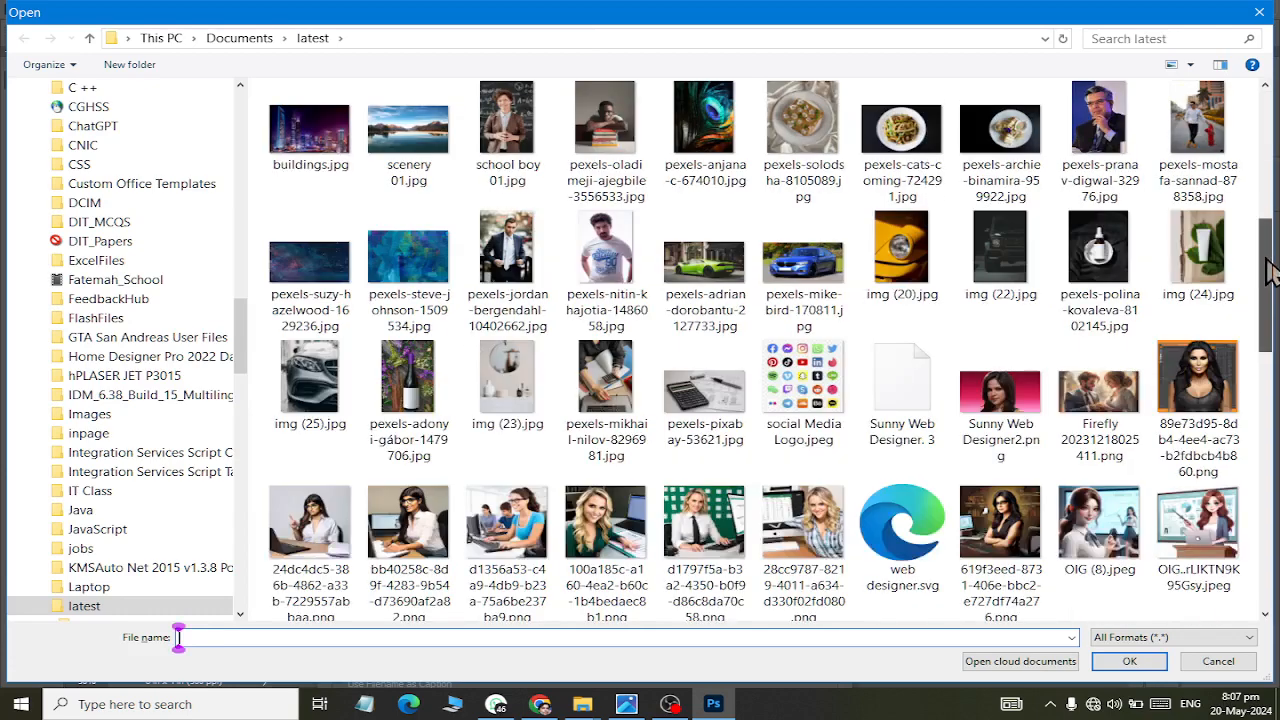
click(1099, 185)
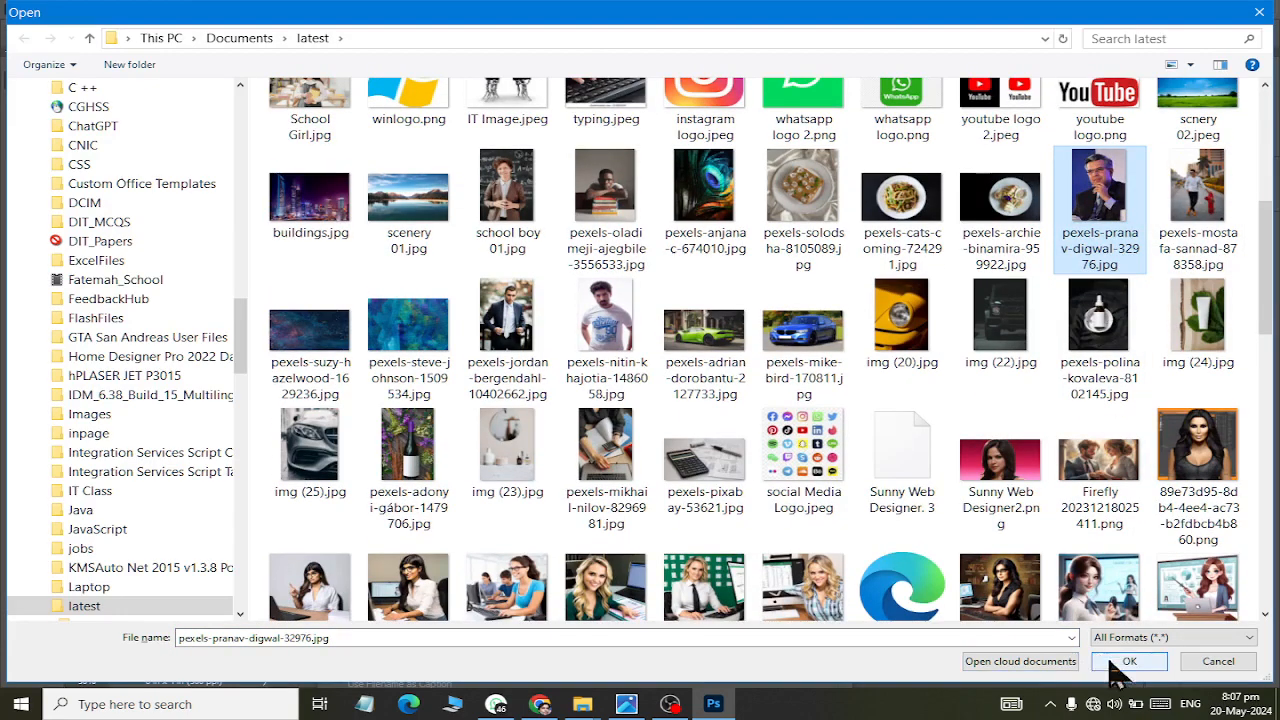
click(1128, 661)
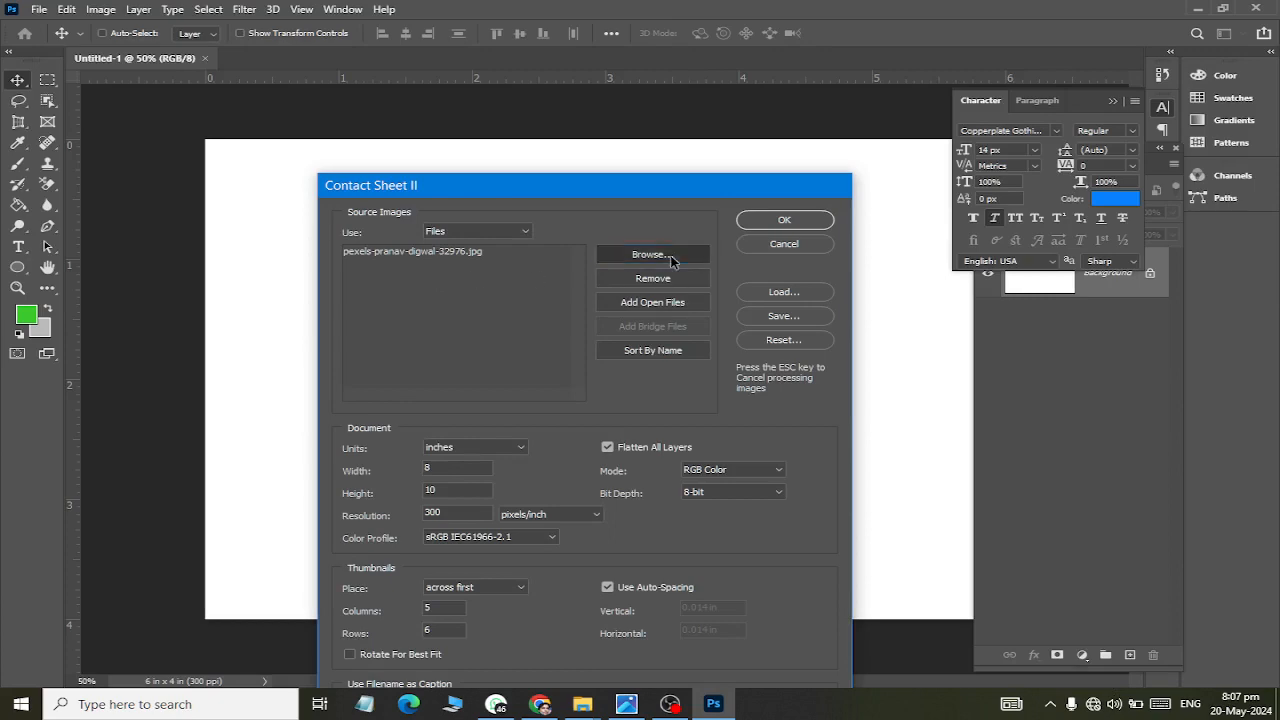
click(651, 253)
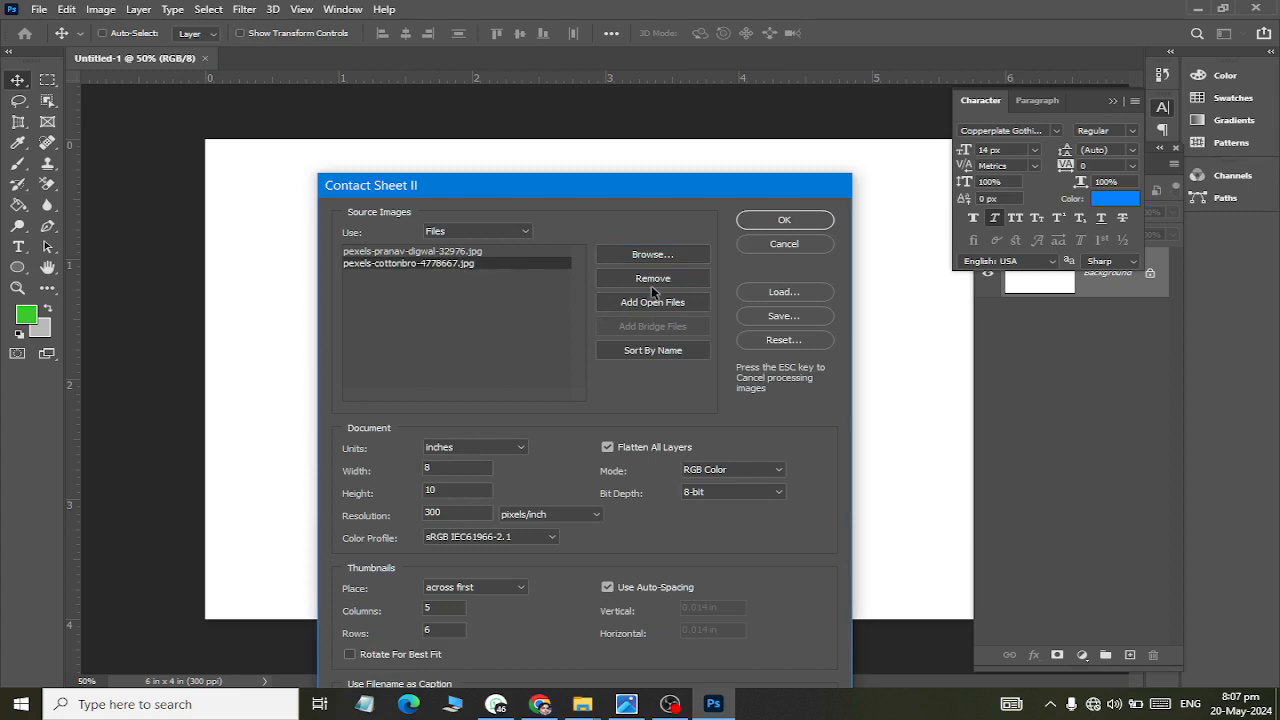
click(652, 278)
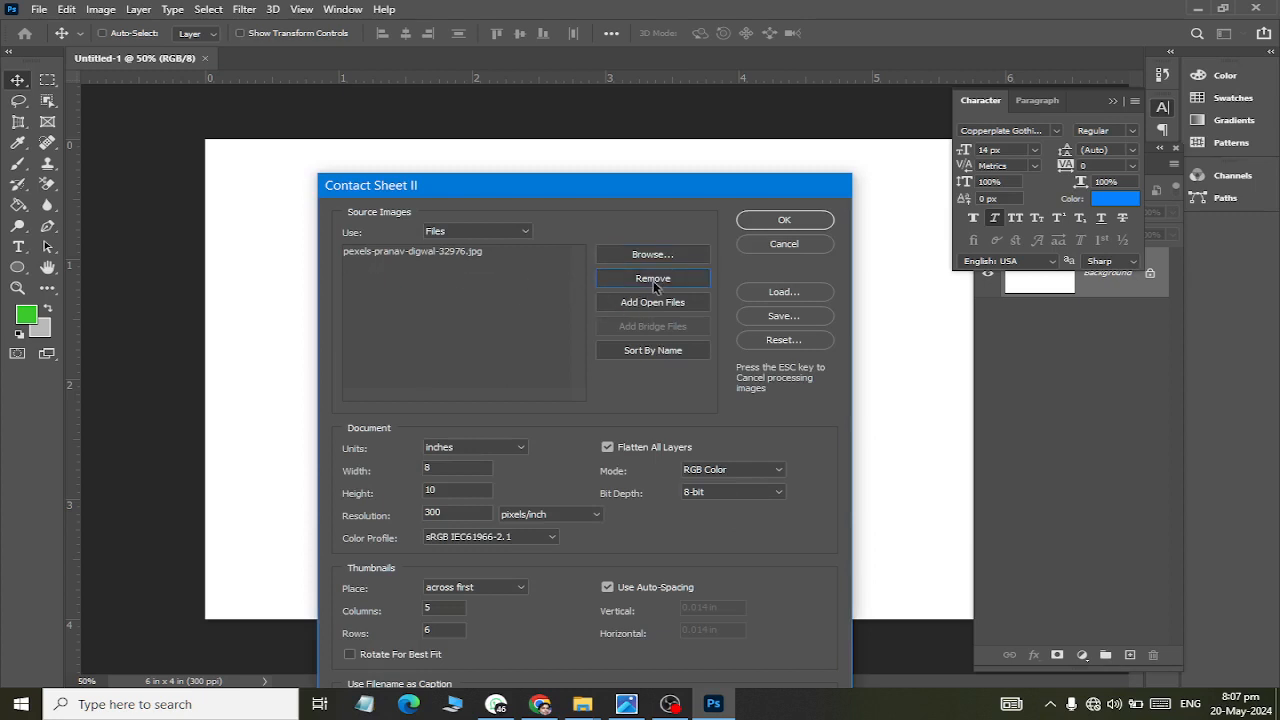
click(652, 278)
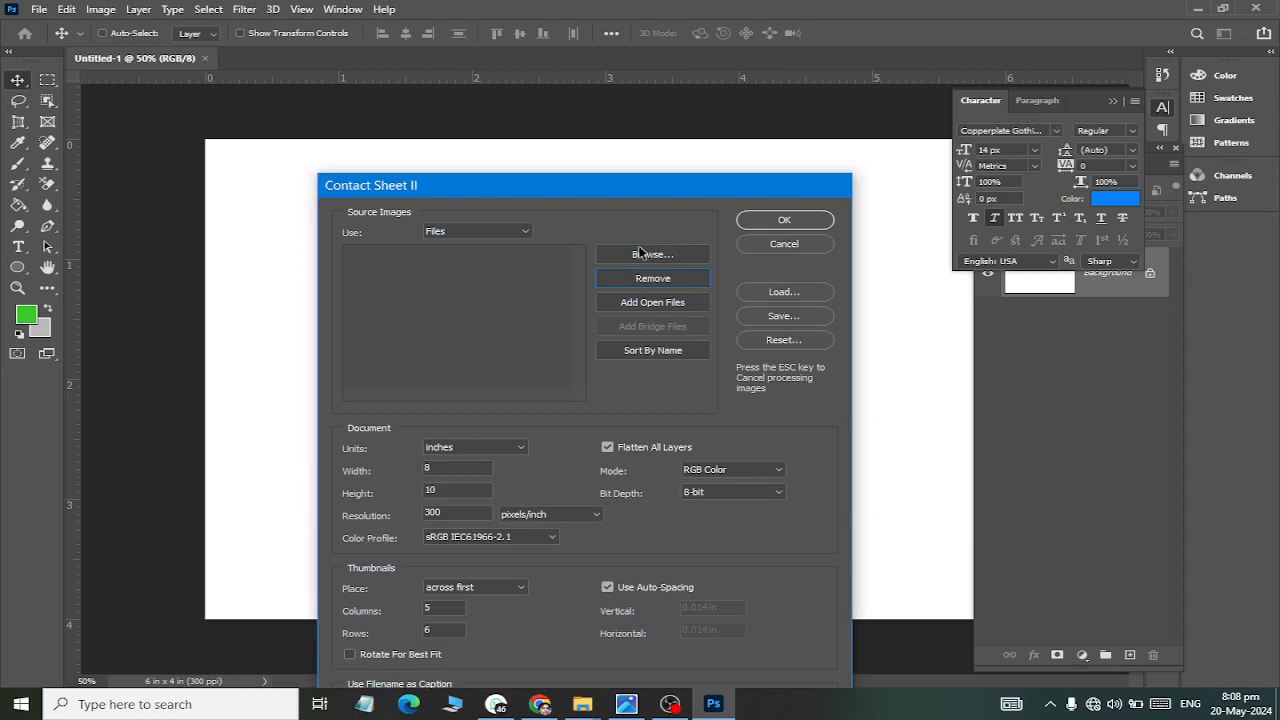
click(477, 231)
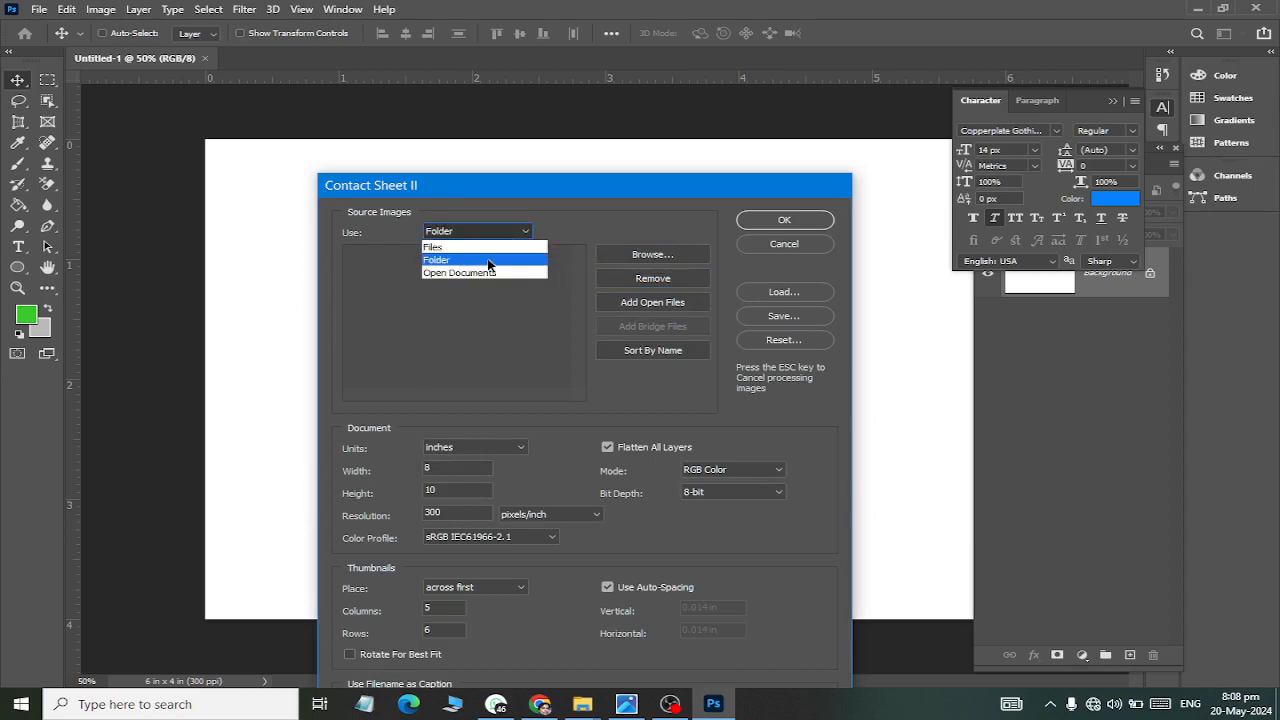
Switch the source to Folder and choose the 'contact sheet' folder, subfolders included
click(437, 260)
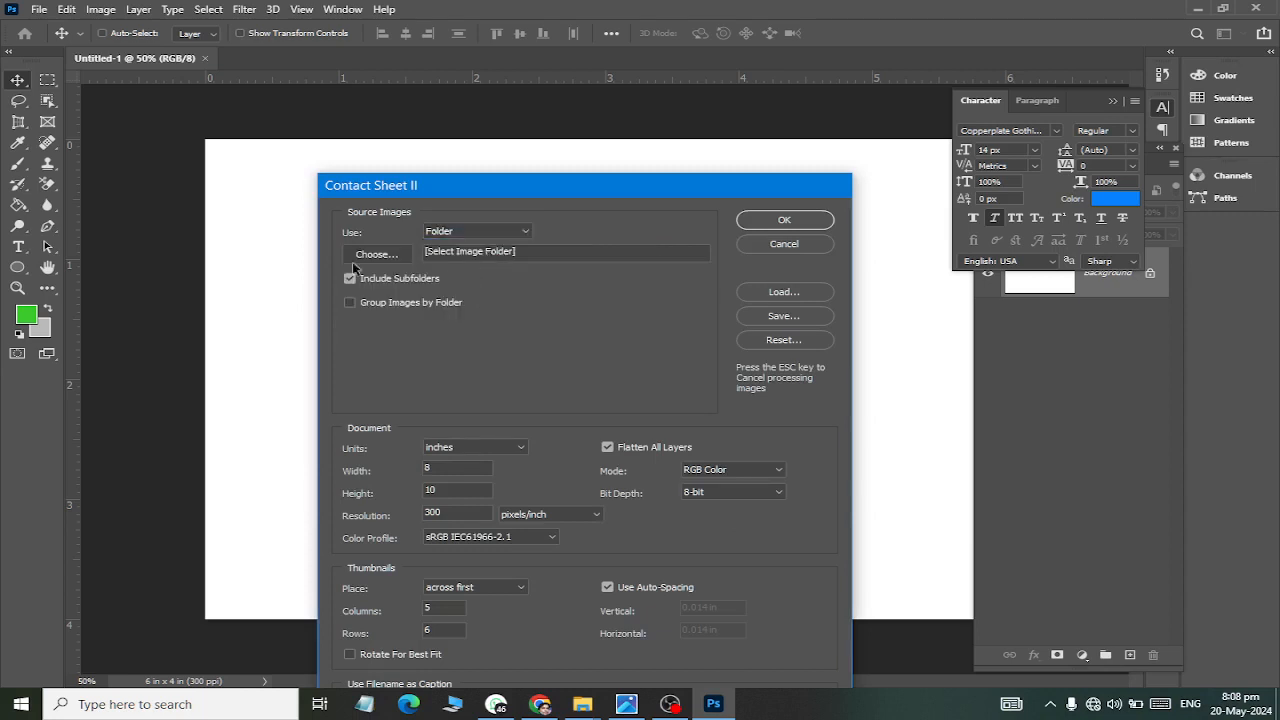
click(376, 253)
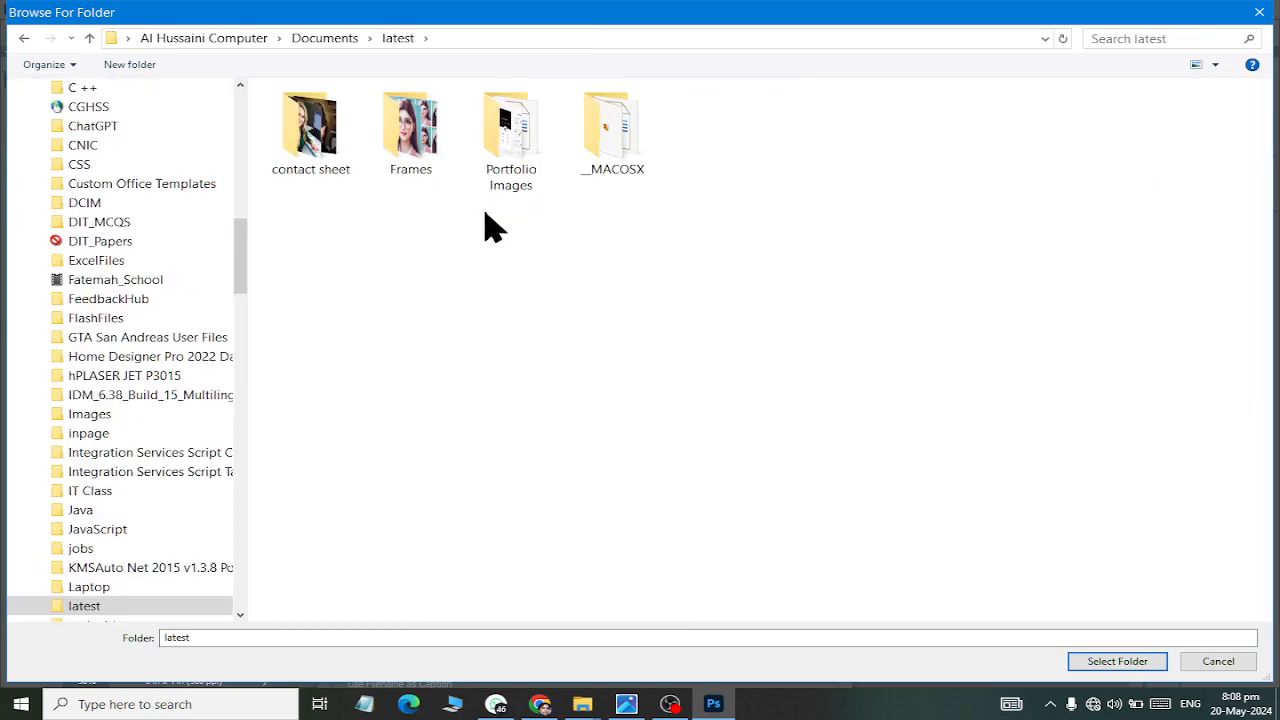
double_click(310, 123)
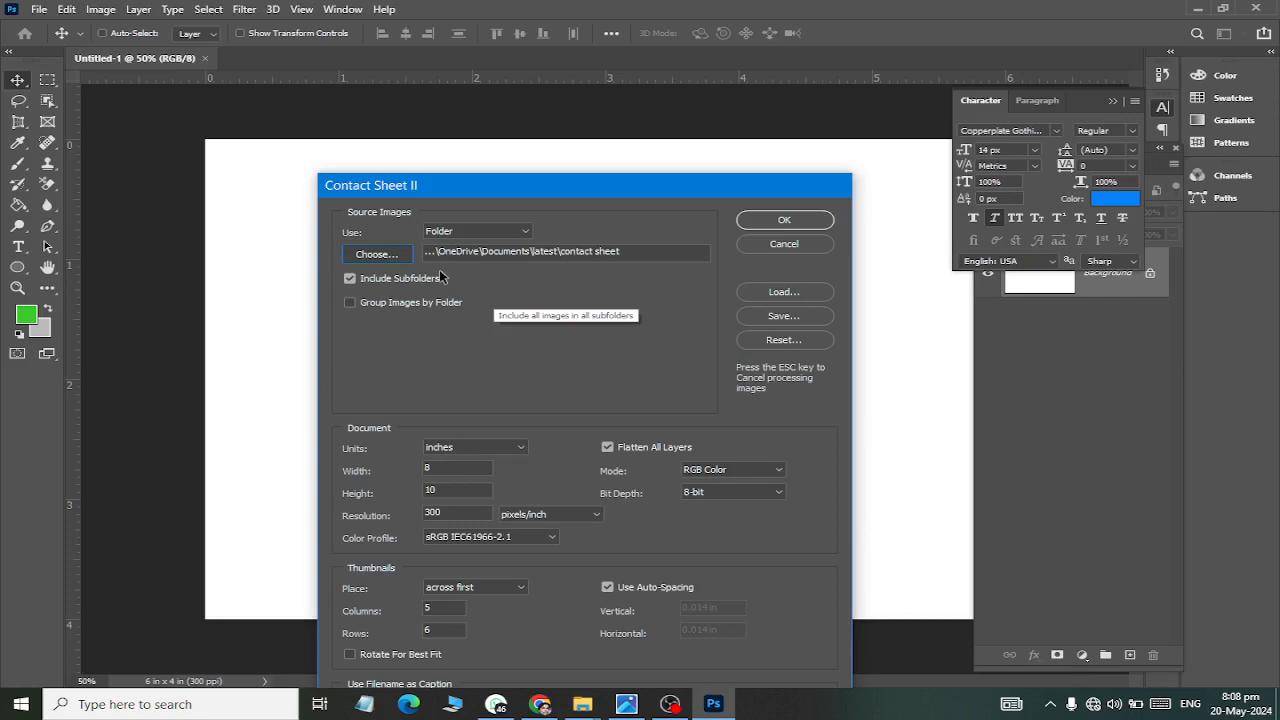
mouse_move(358, 312)
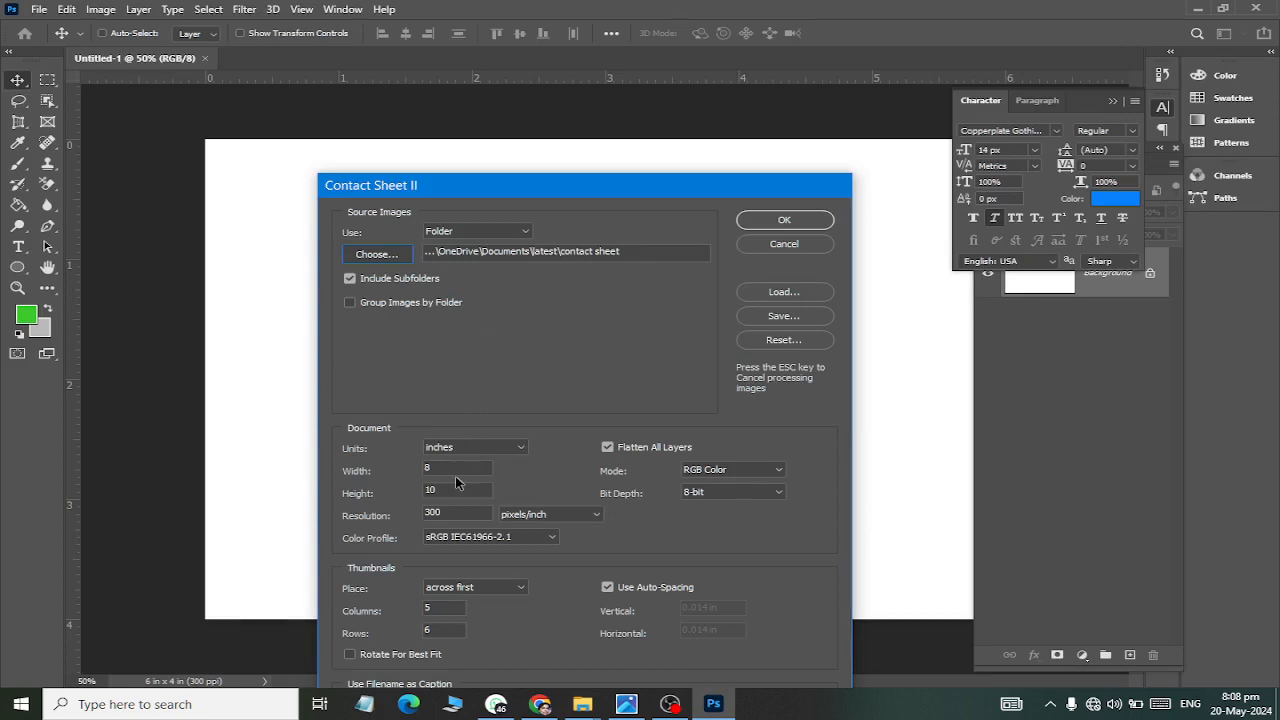
mouse_move(434, 441)
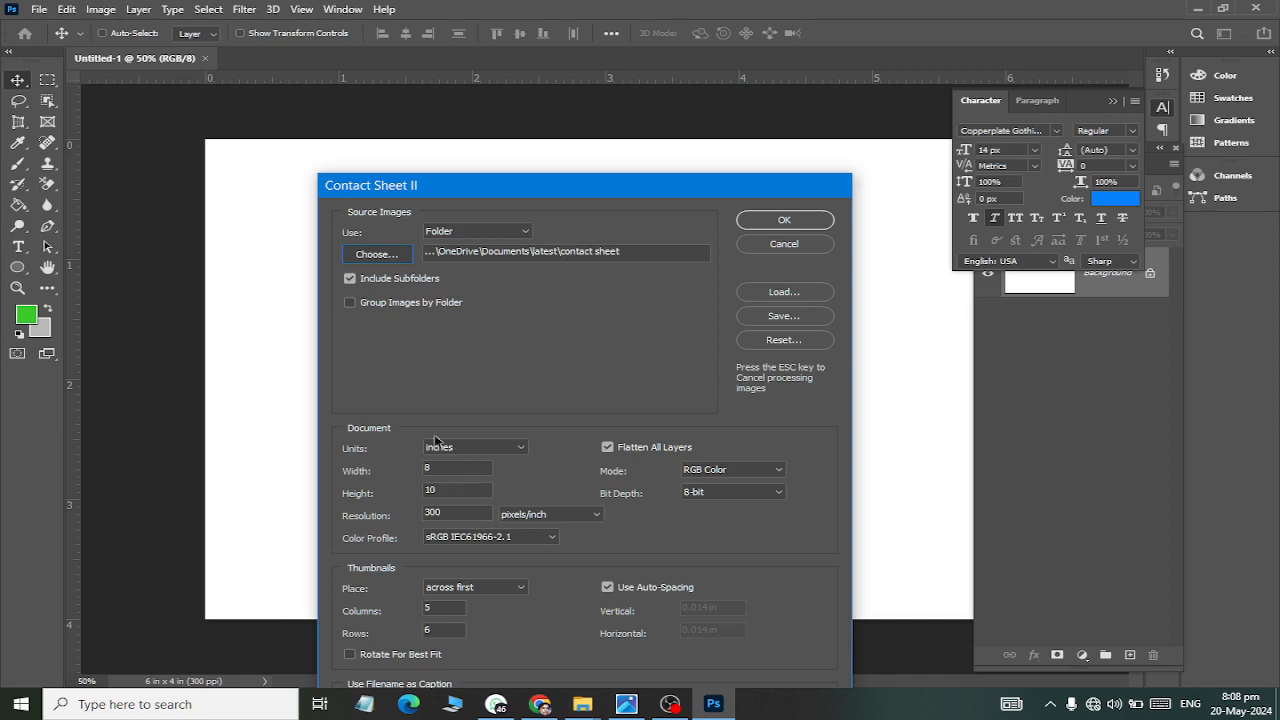
Enter Width 6, Height 4, Resolution 300, and thumbnails at 4 columns by 2 rows
triple_click(457, 468)
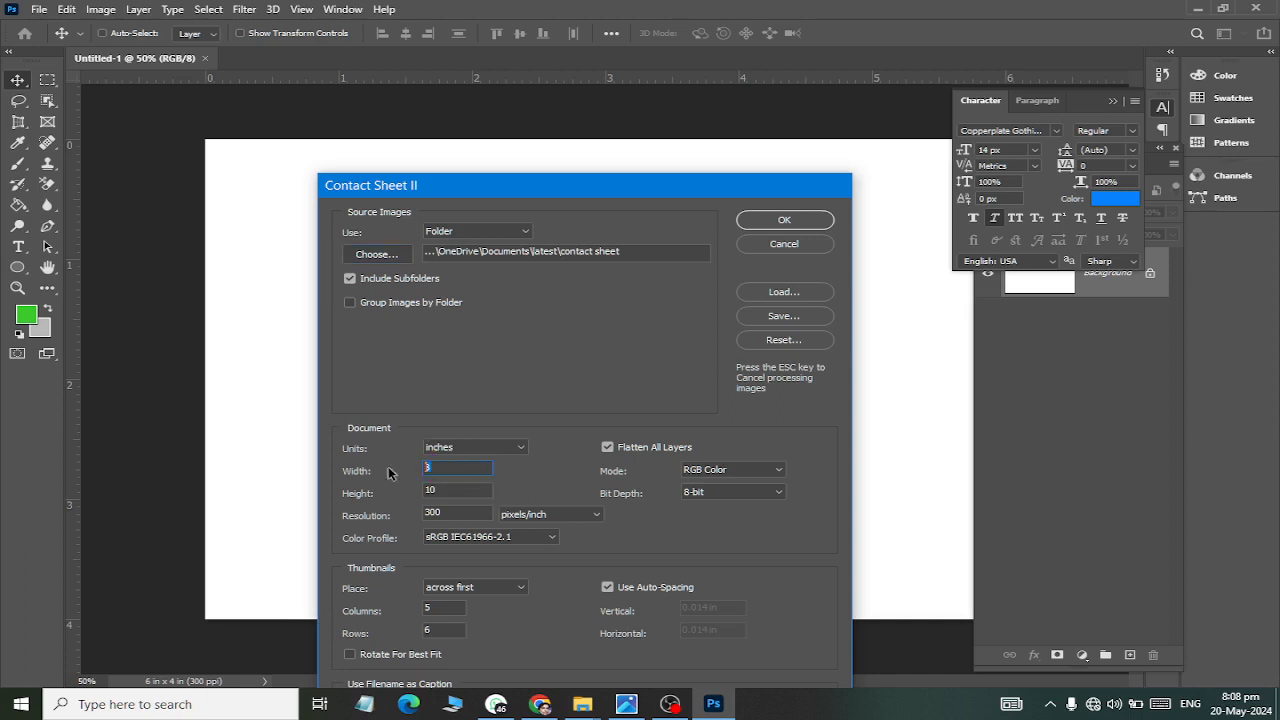
text(6)
click(457, 490)
text(4)
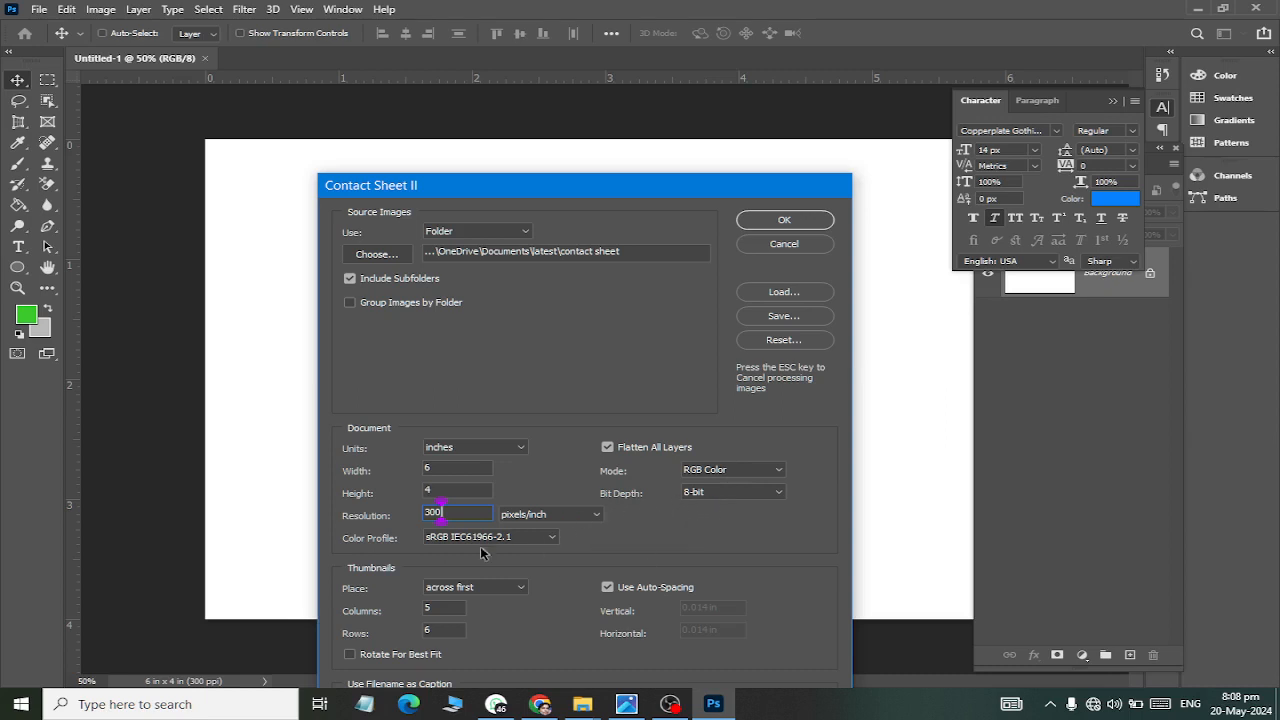
click(443, 608)
text(2)
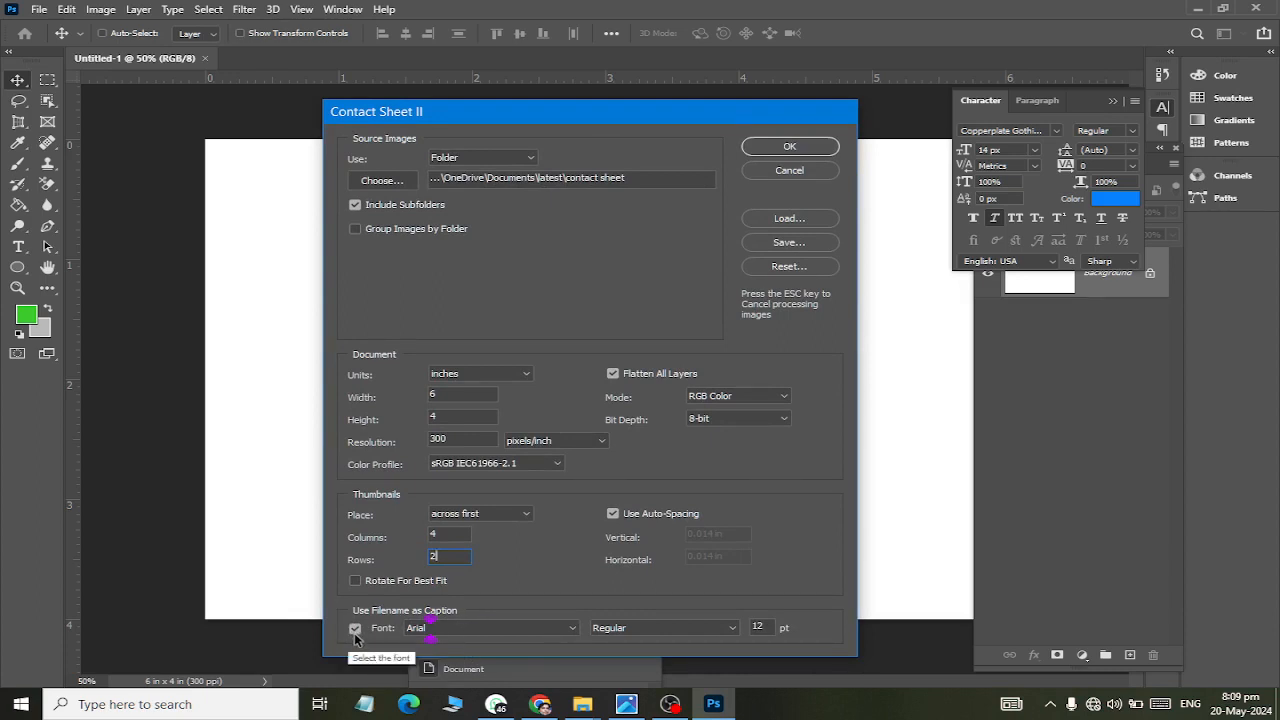
Turn off Use Filename as Caption and turn on Rotate For Best Fit
click(355, 629)
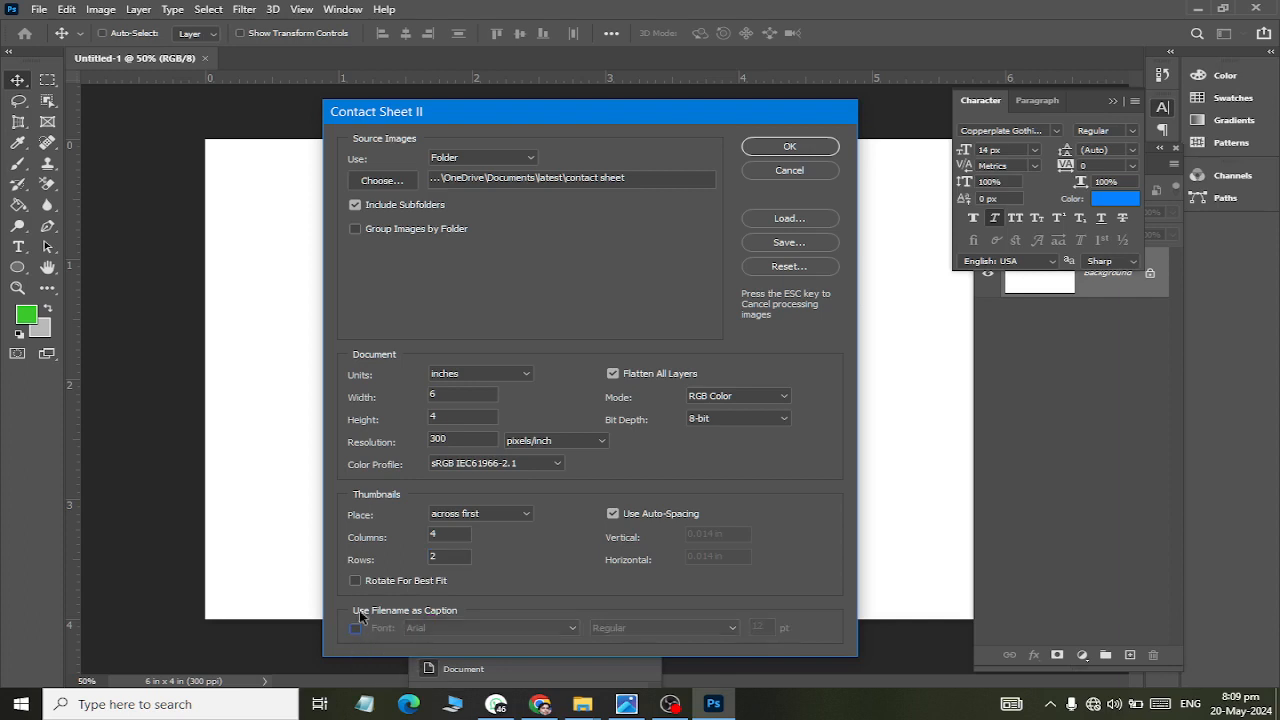
mouse_move(365, 590)
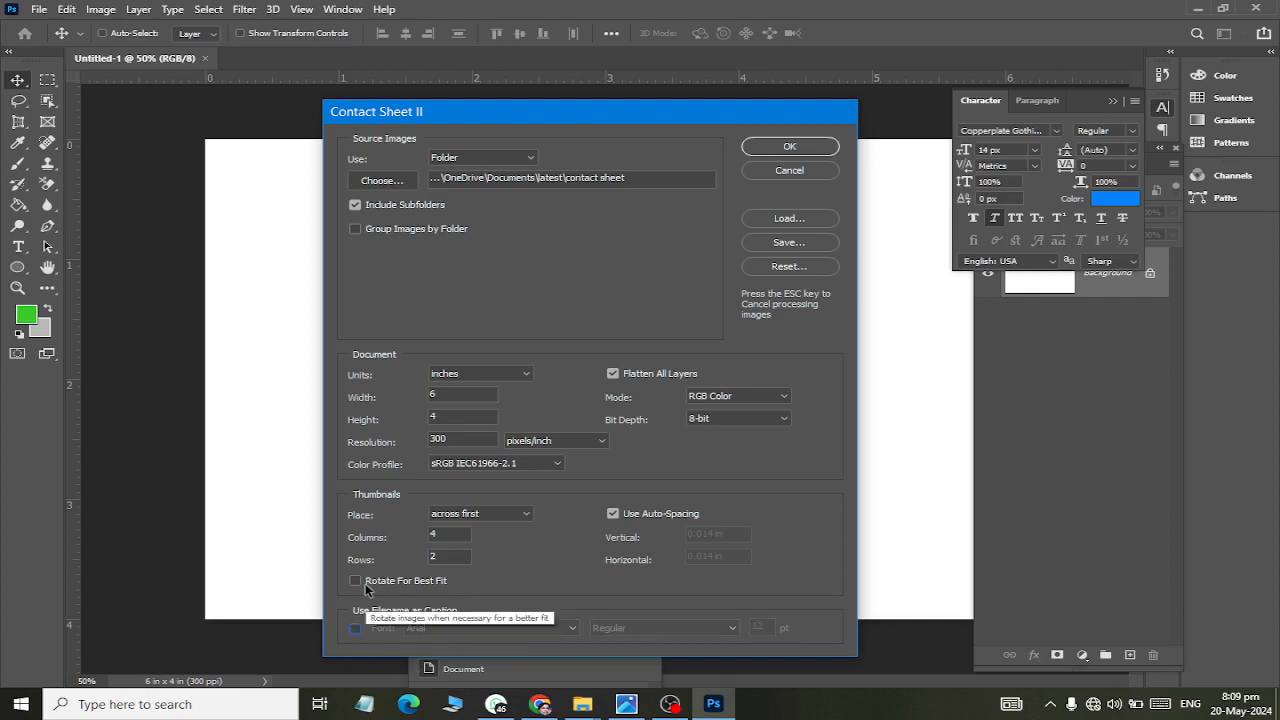
click(355, 580)
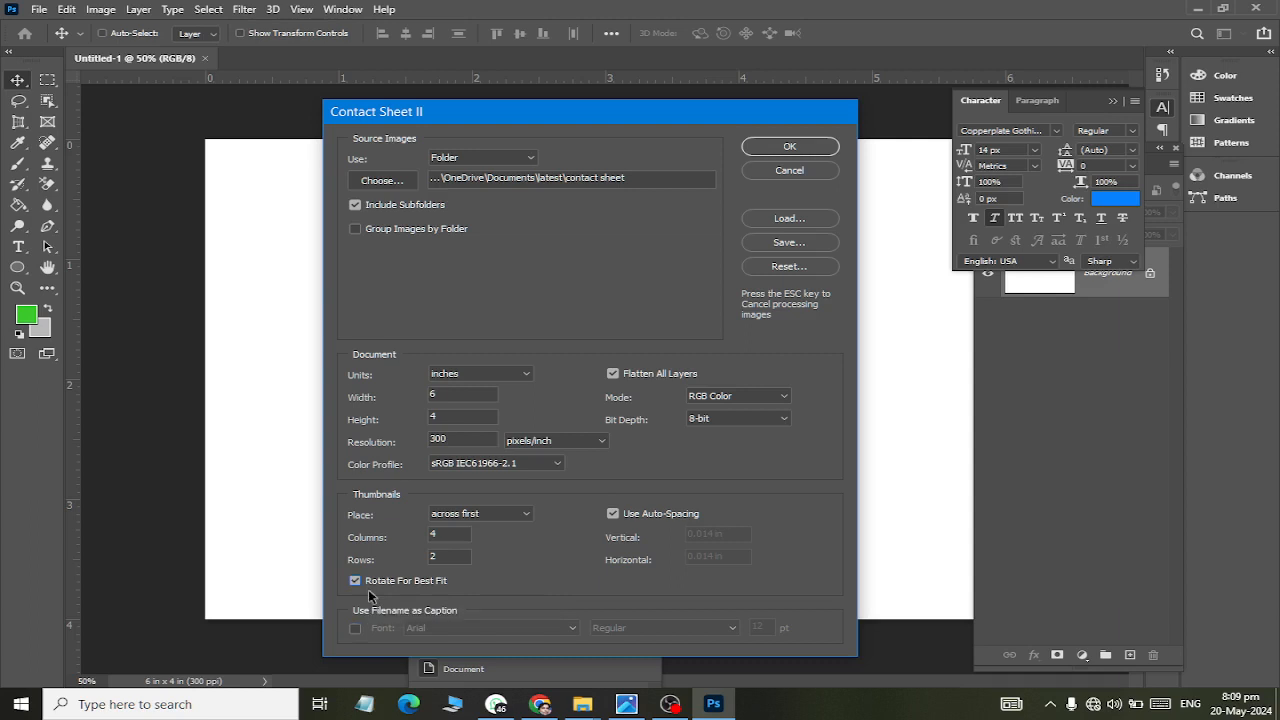
mouse_move(406, 594)
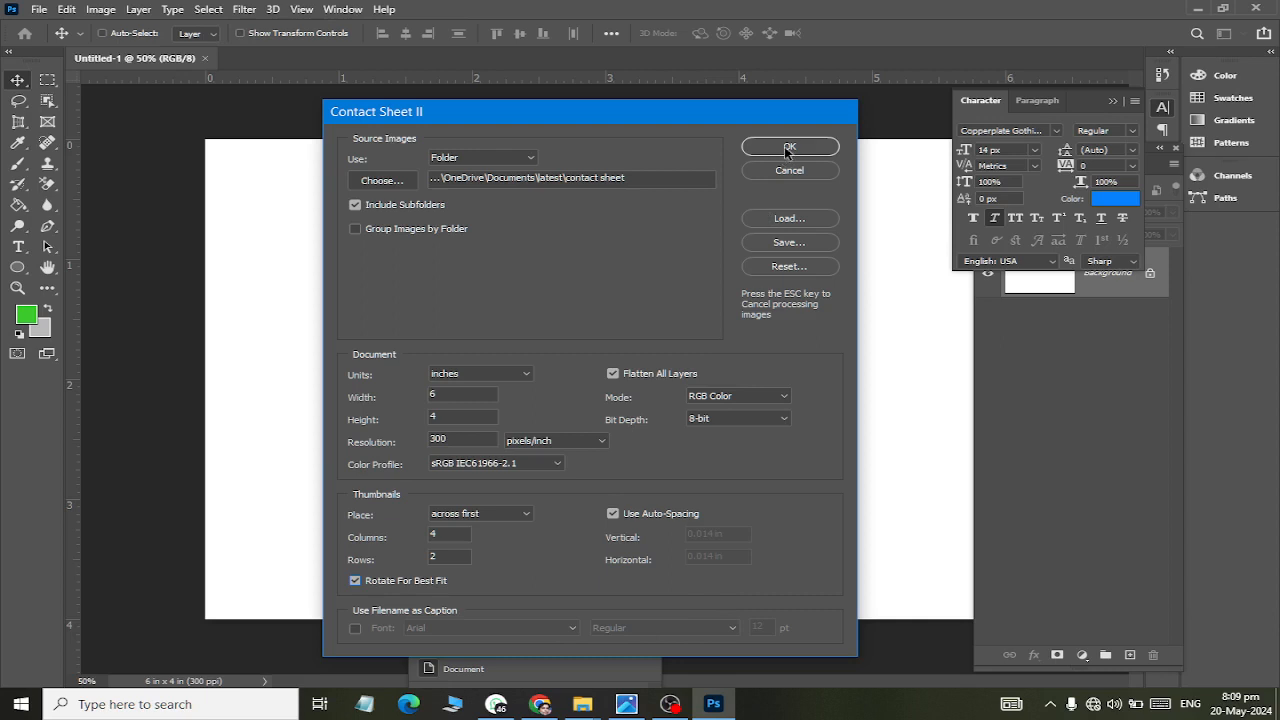
Generate the contact sheet document with the eight portraits in a 4×2 grid
click(789, 147)
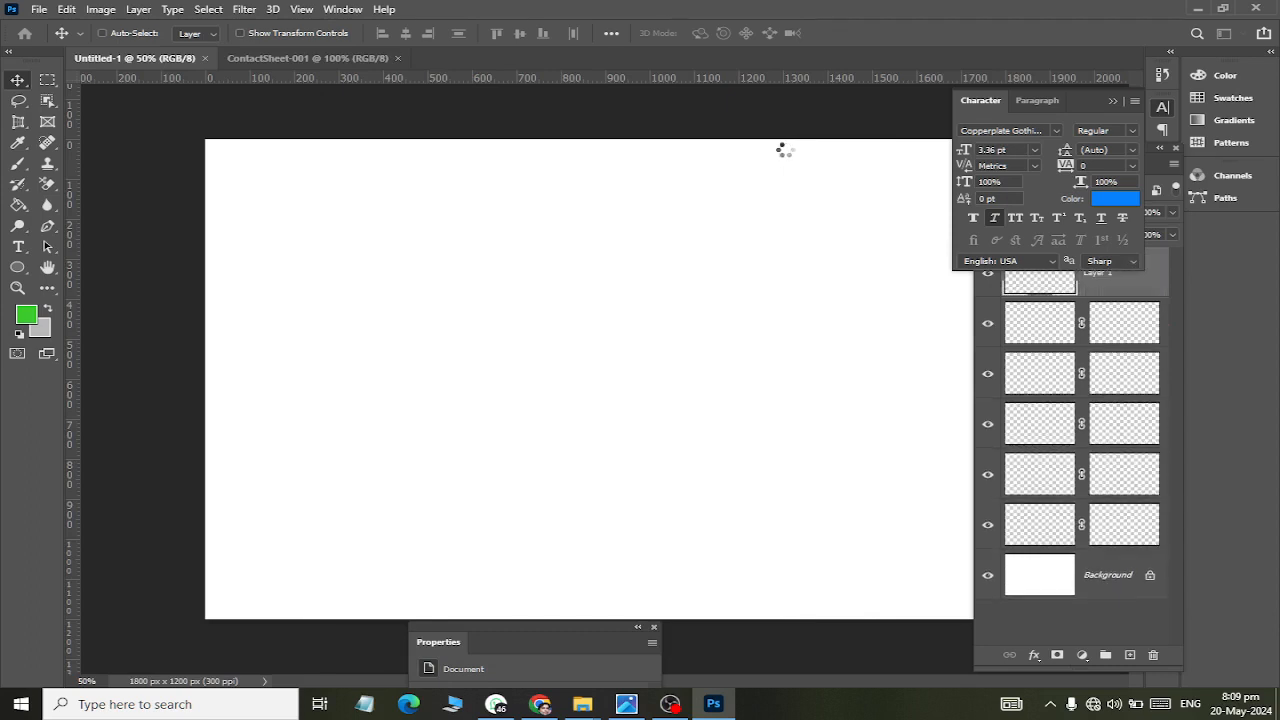
scroll(down, 3)
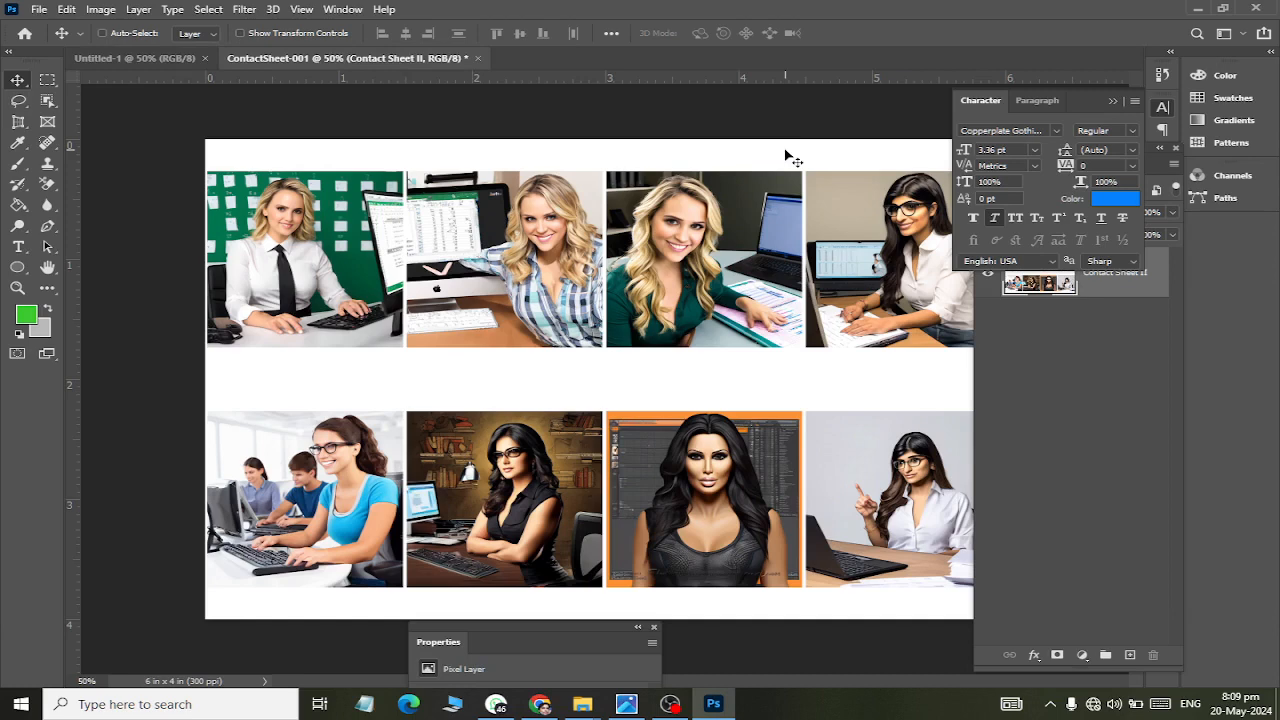
mouse_move(480, 238)
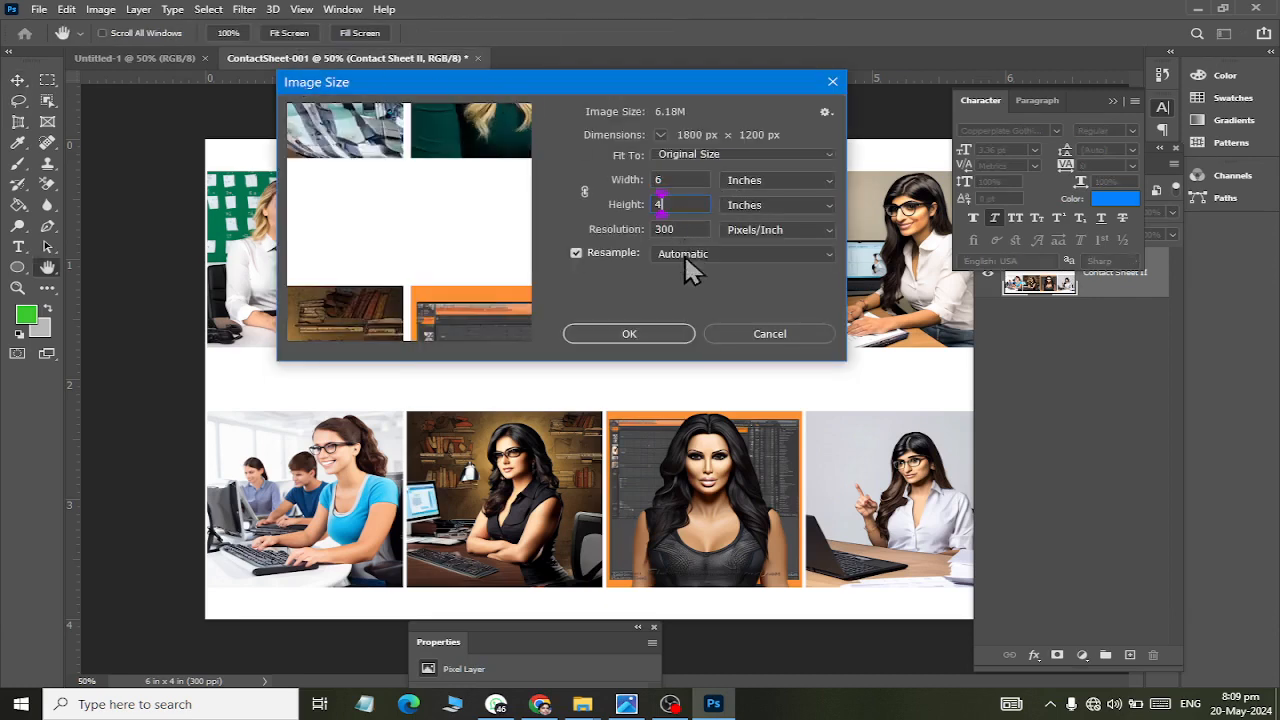
Close Image Size, confirming 1800×1200 px, 6×4 inches at 300 ppi
click(628, 333)
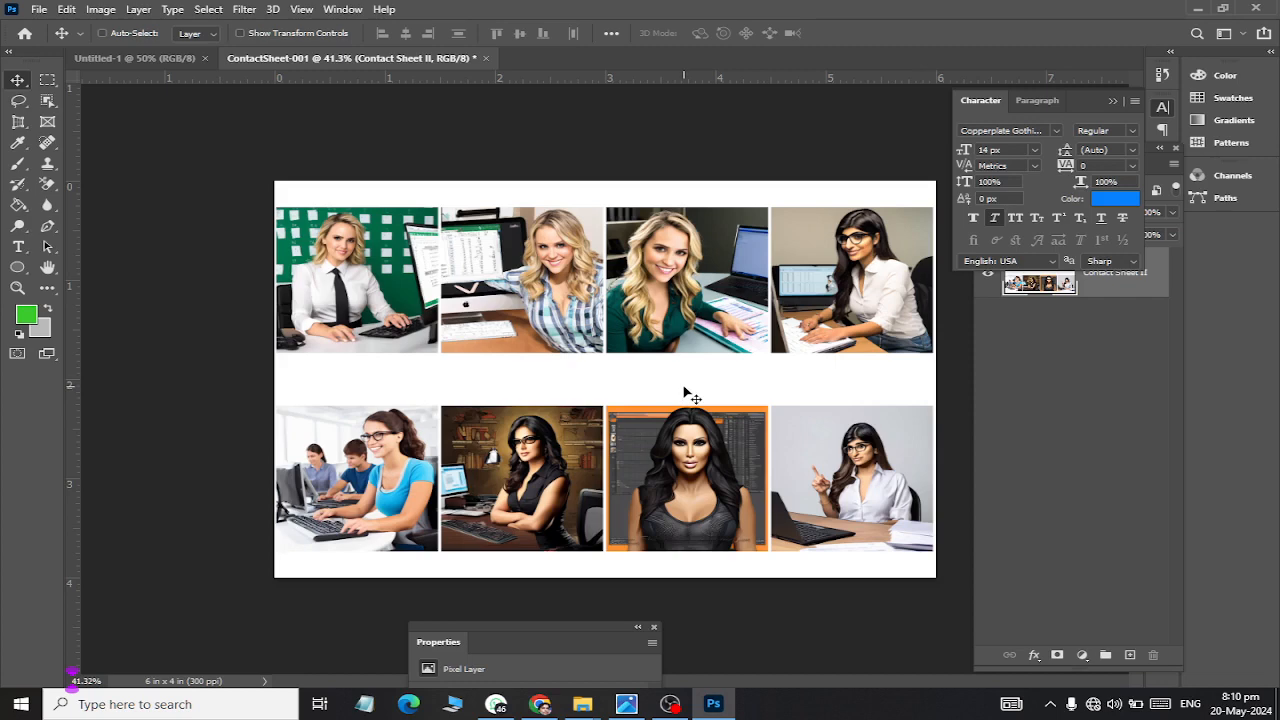
mouse_move(688, 388)
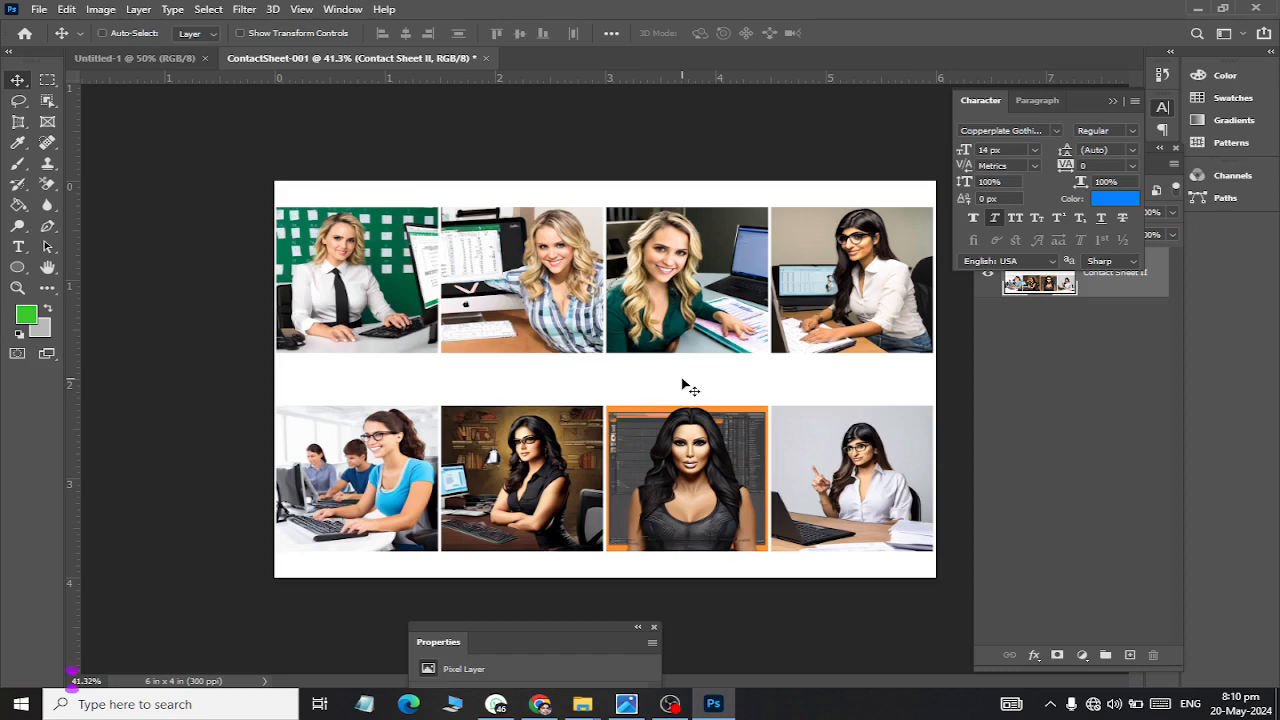
mouse_move(490, 328)
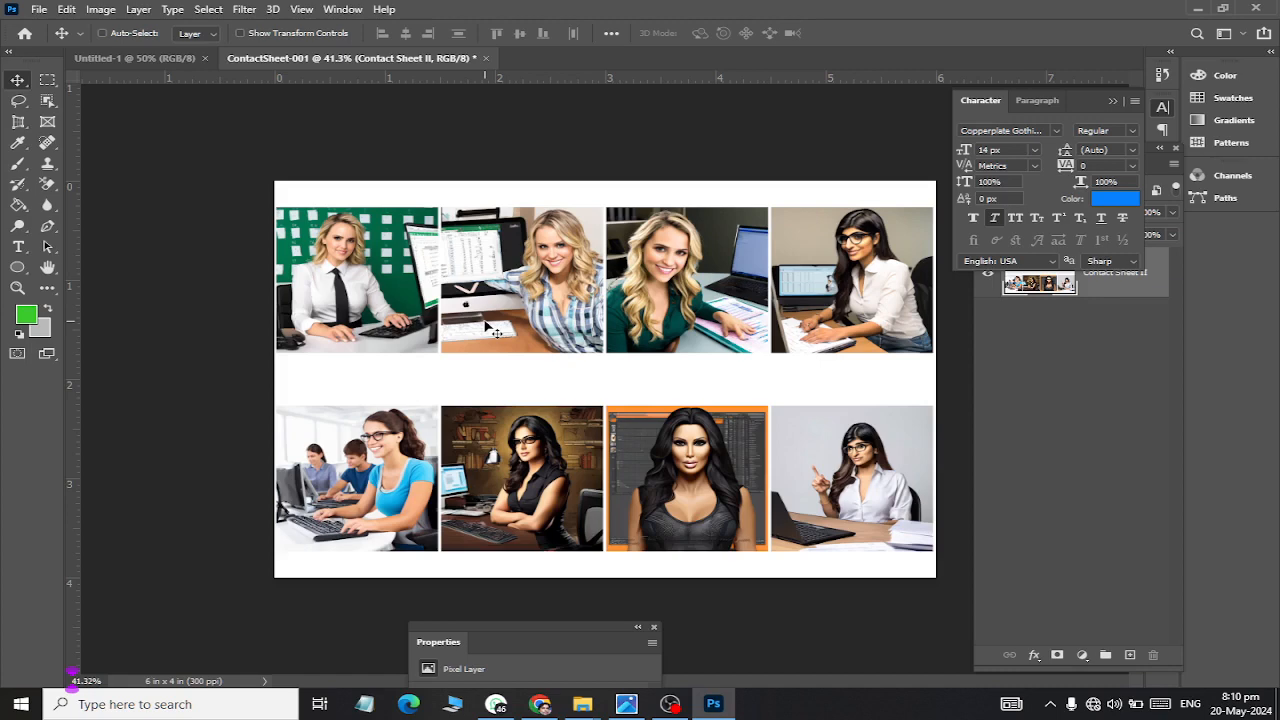
mouse_move(460, 323)
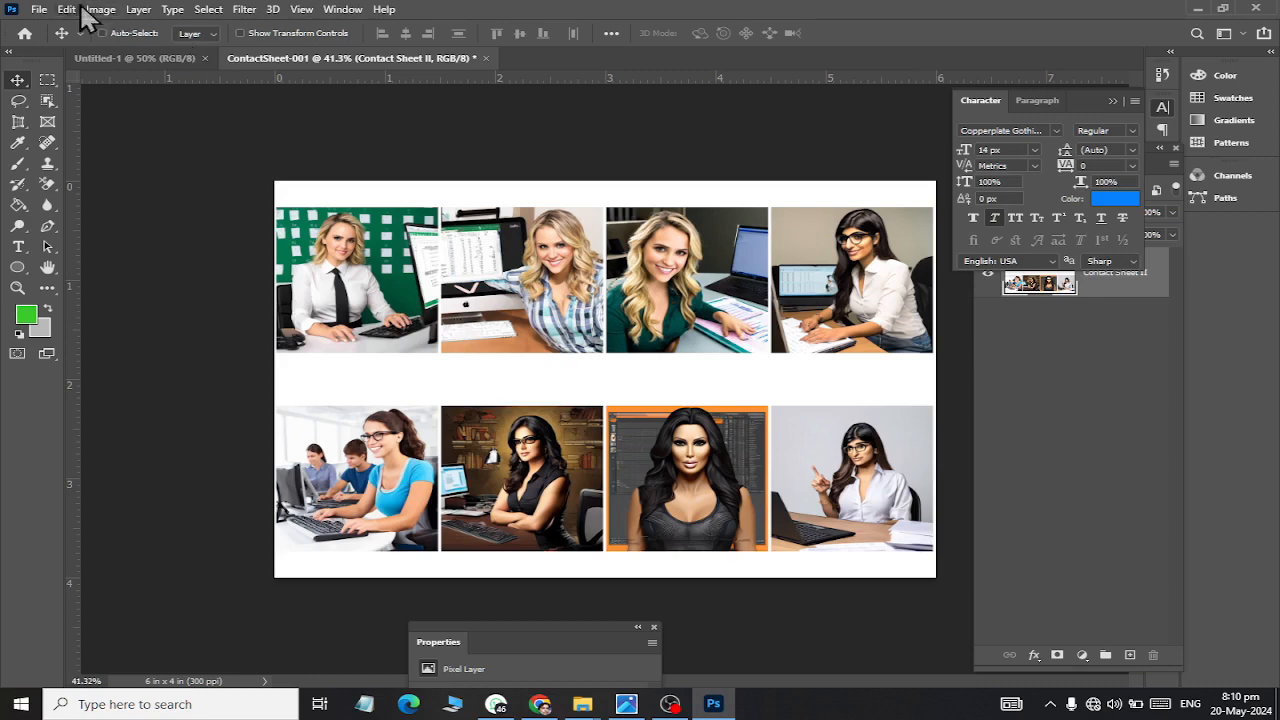
Save ContactSheet-001.psd to the computer, targeting the Documents\latest folder as a Photoshop file
click(39, 9)
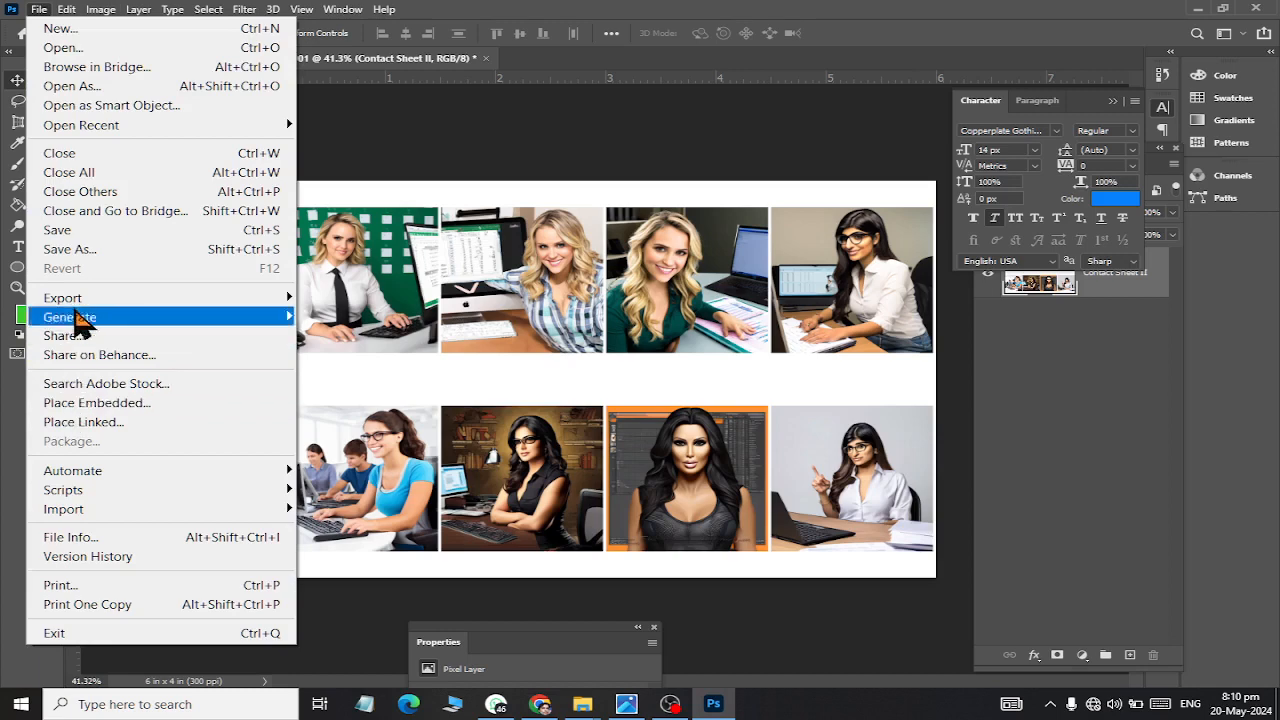
click(69, 249)
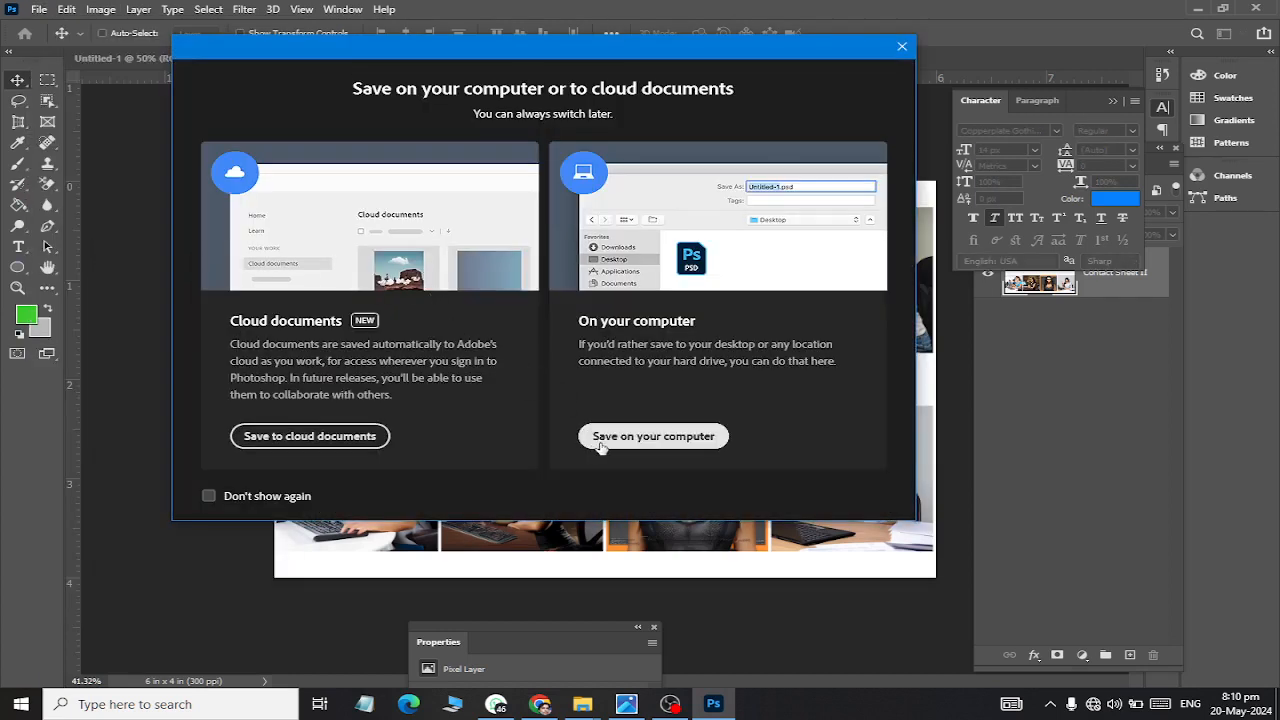
click(653, 436)
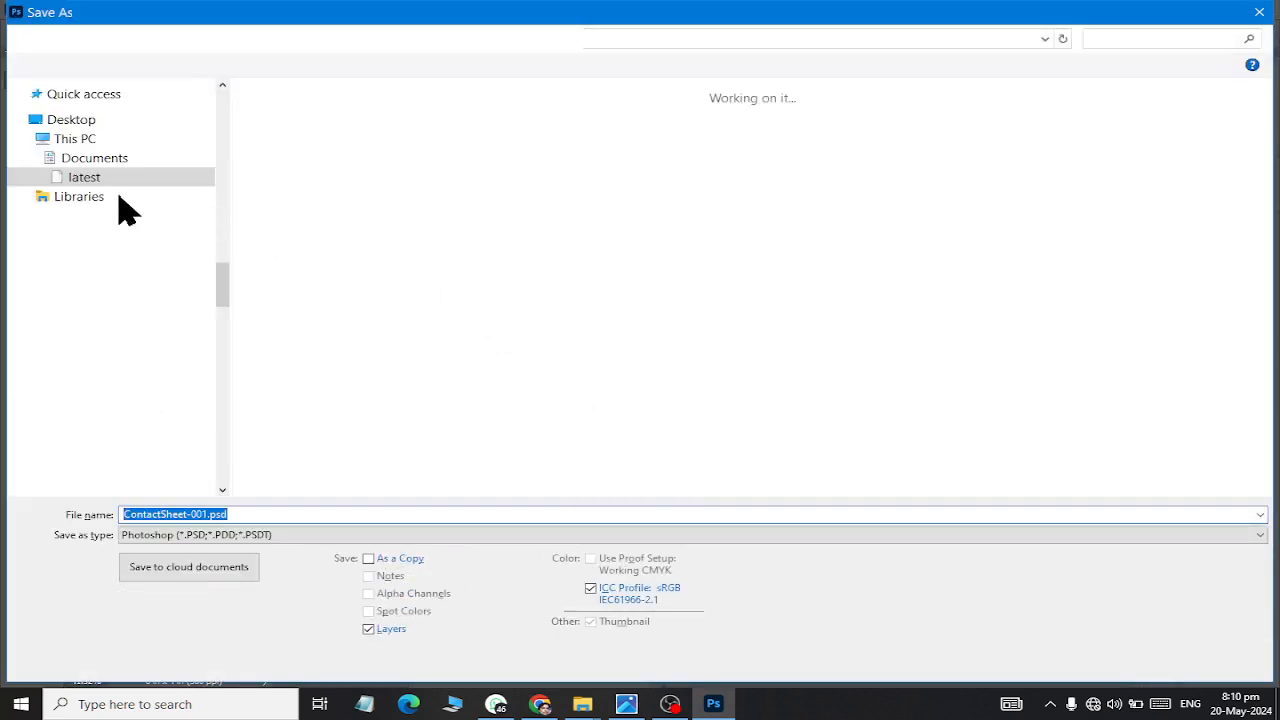
click(84, 177)
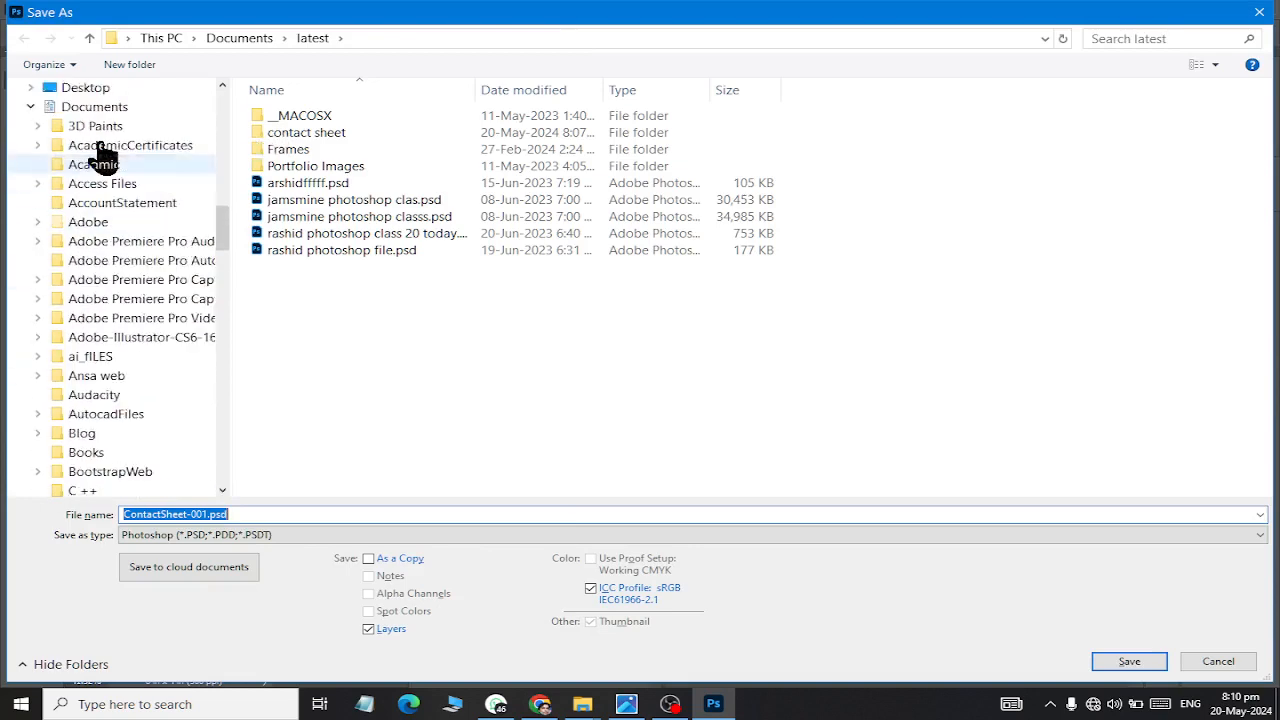